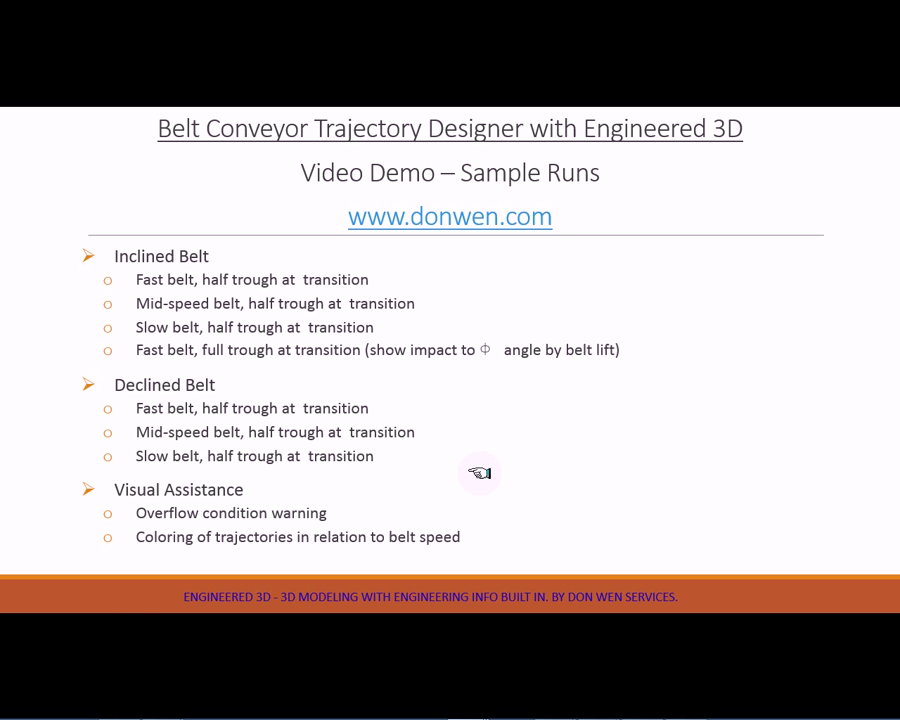
pyautogui.moveTo(480, 472)
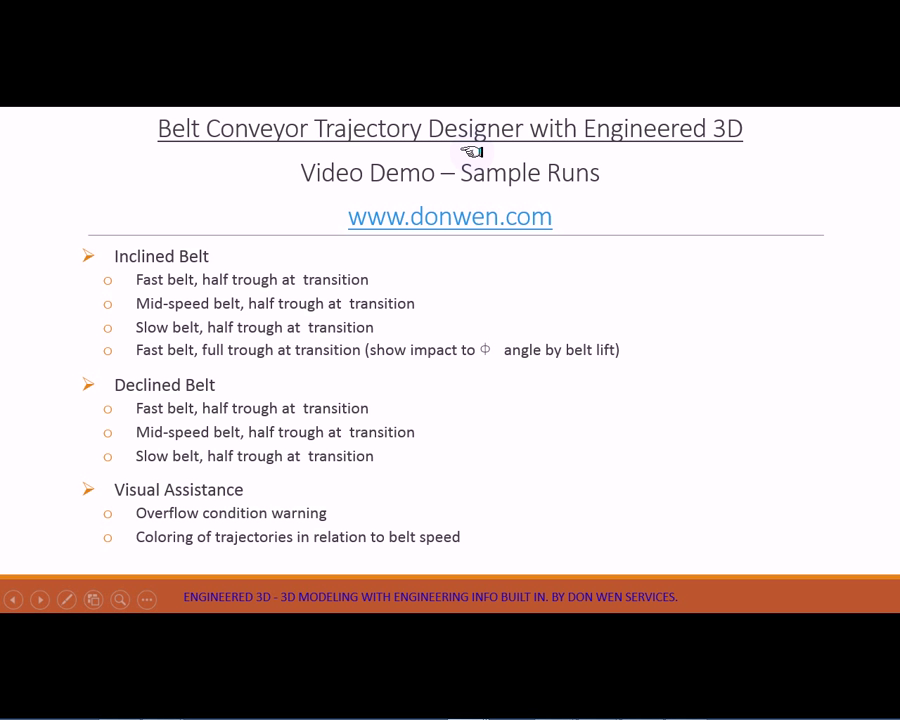
pyautogui.moveTo(338, 218)
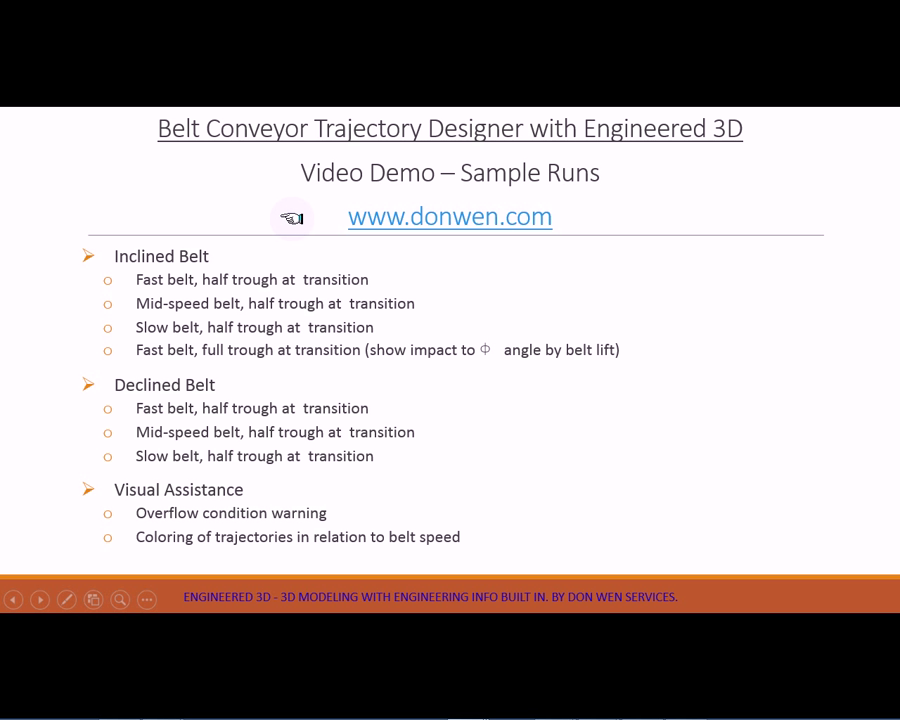
pyautogui.moveTo(178, 268)
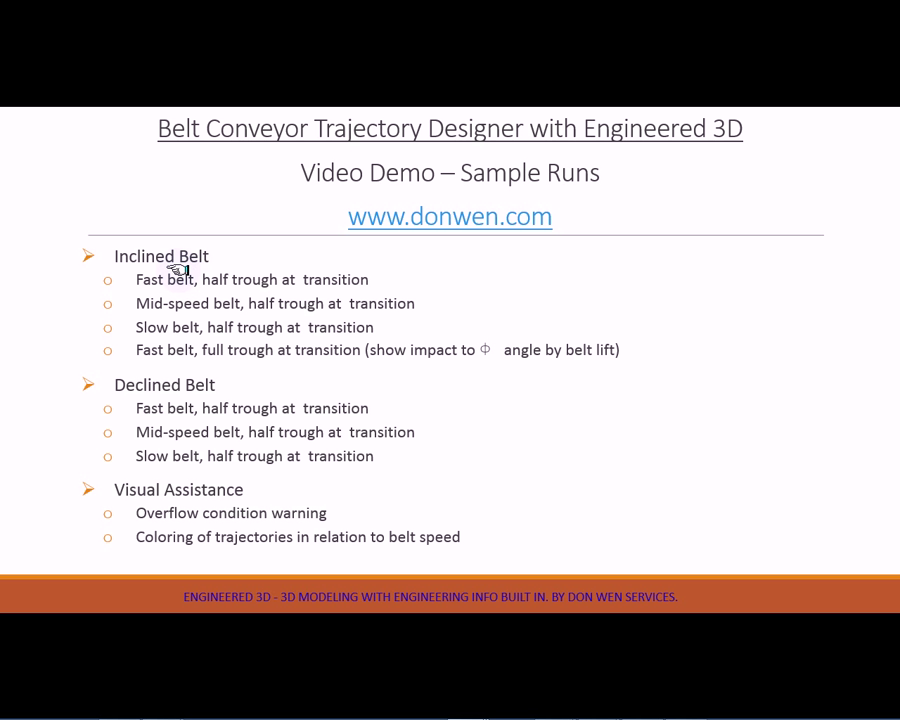
pyautogui.moveTo(288, 368)
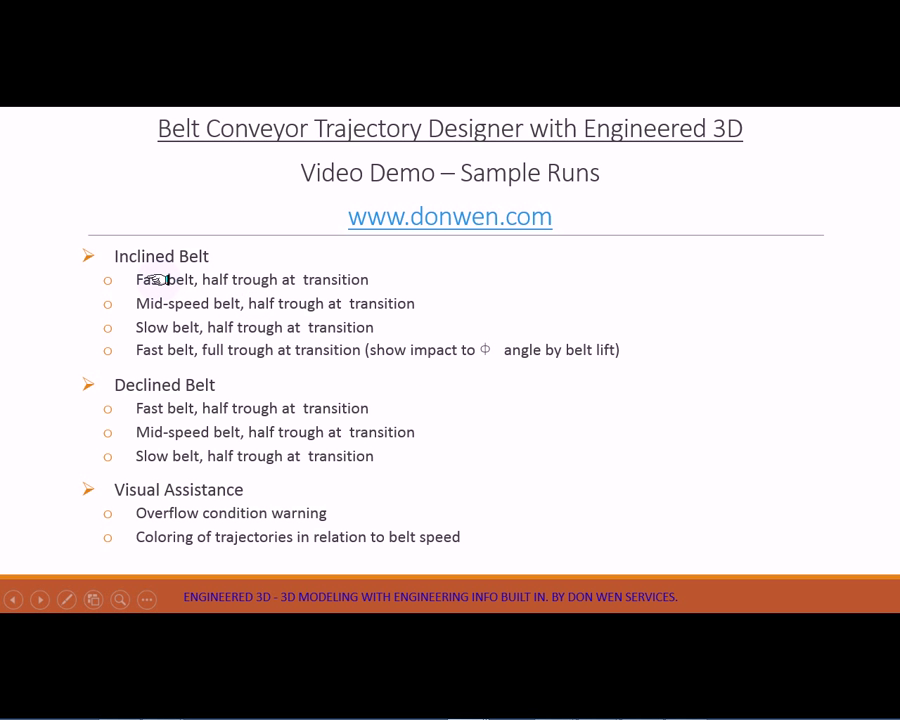
pyautogui.moveTo(112, 260)
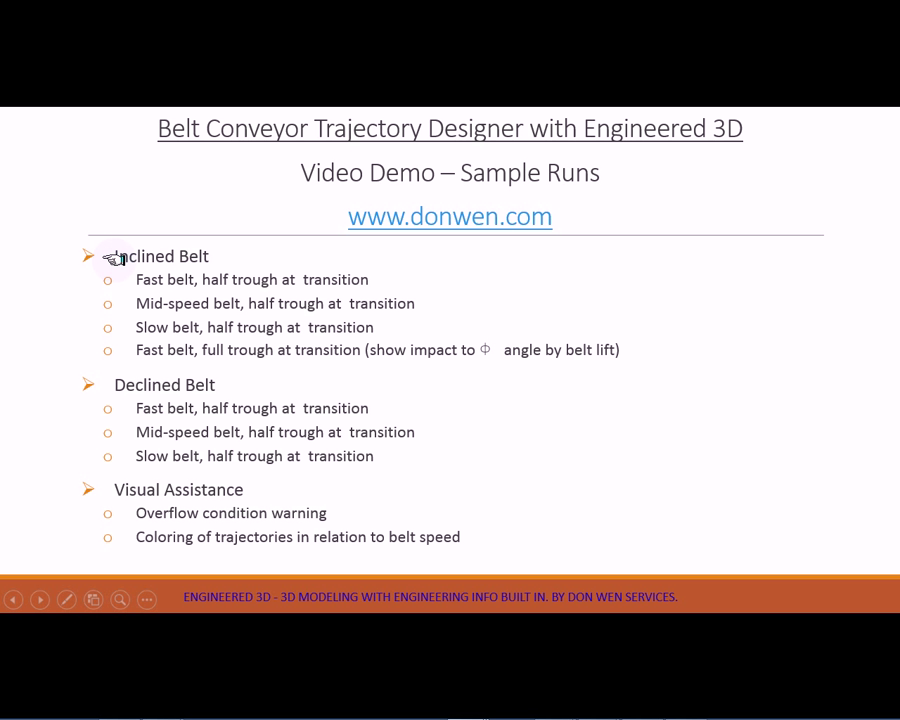
pyautogui.moveTo(164, 278)
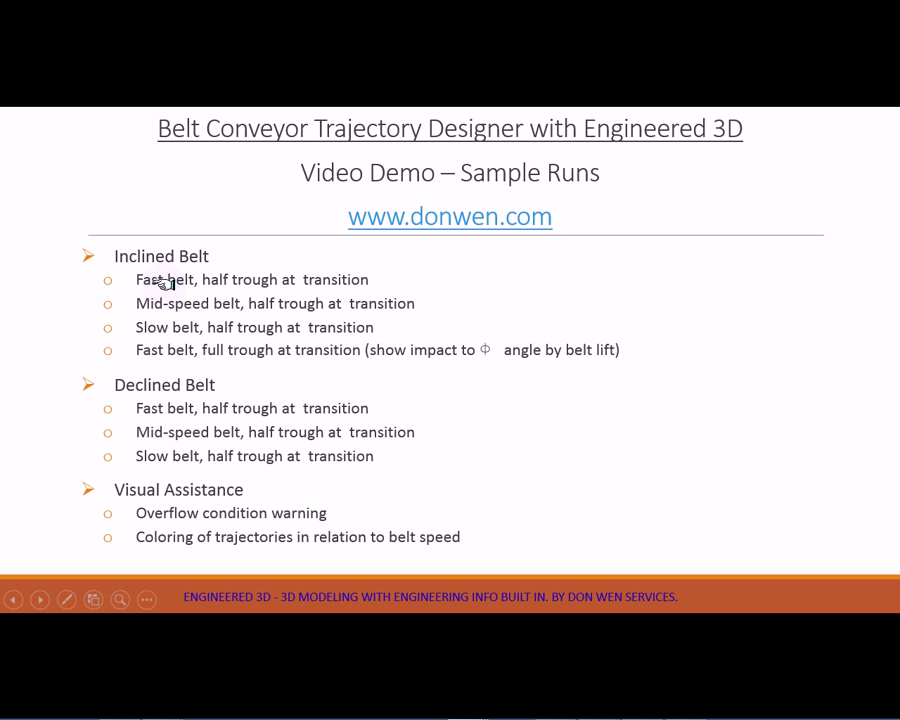
pyautogui.moveTo(150, 304)
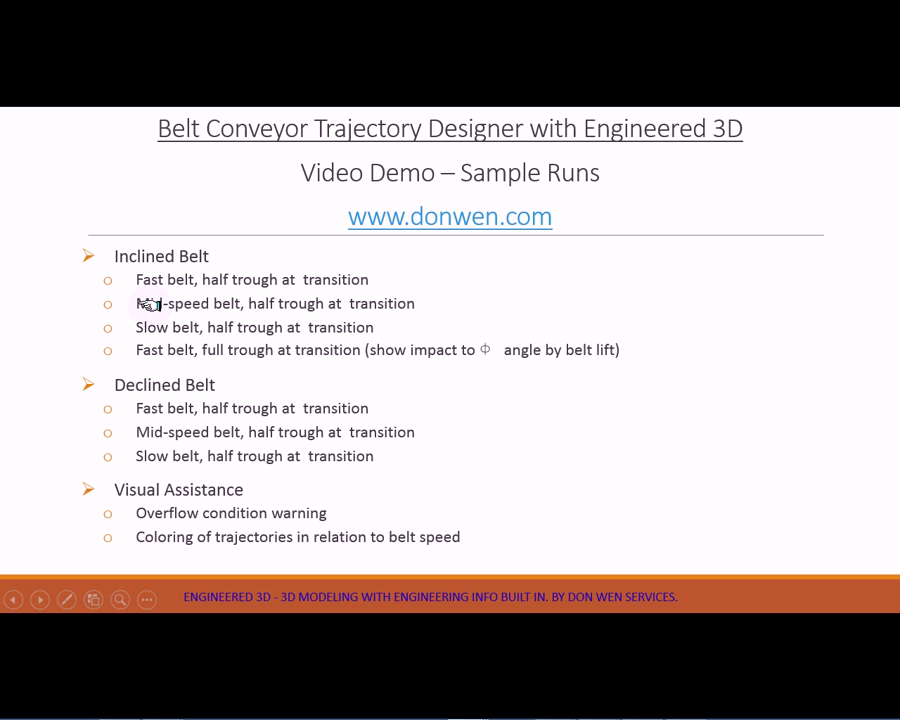
pyautogui.moveTo(204, 308)
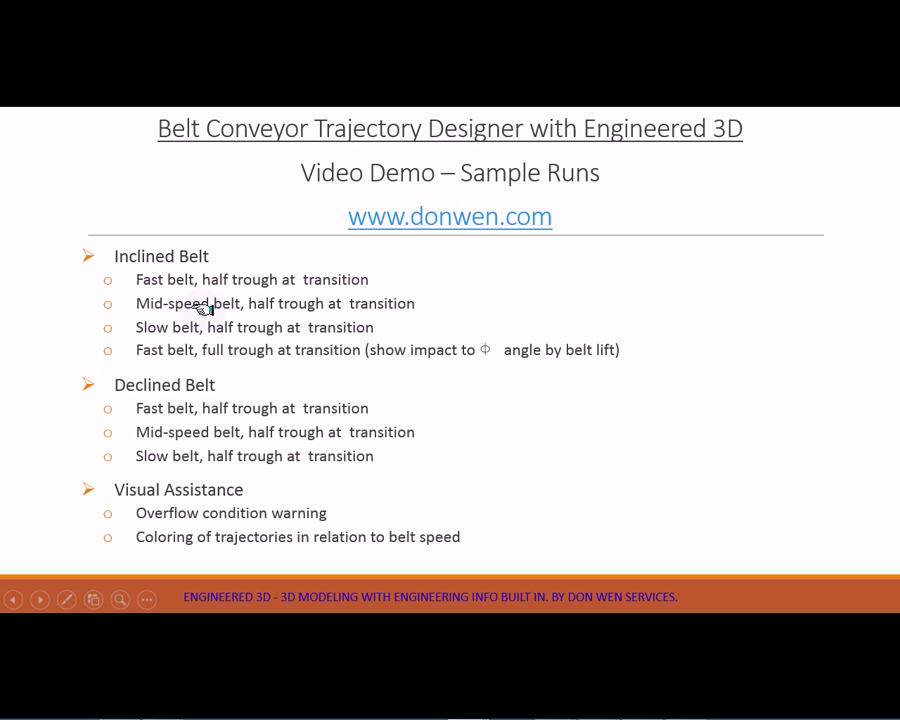
pyautogui.moveTo(198, 322)
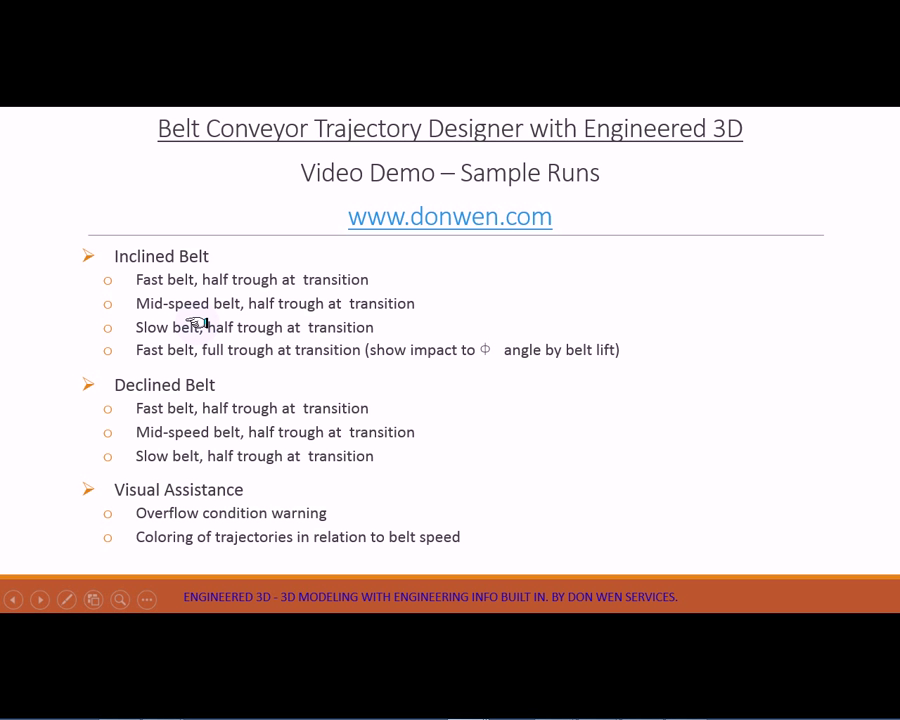
pyautogui.moveTo(252, 302)
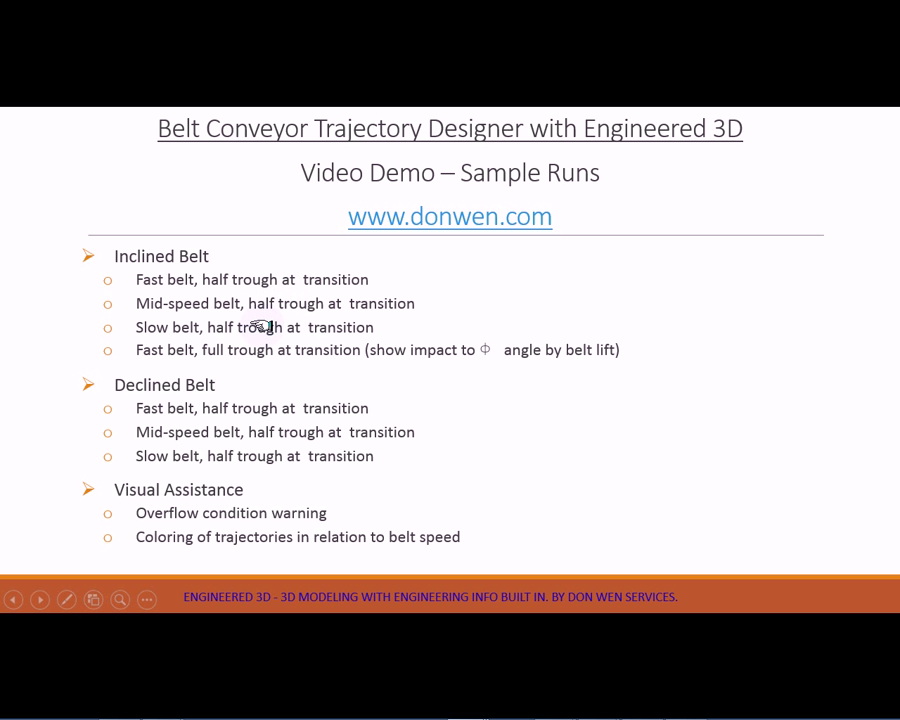
pyautogui.moveTo(156, 350)
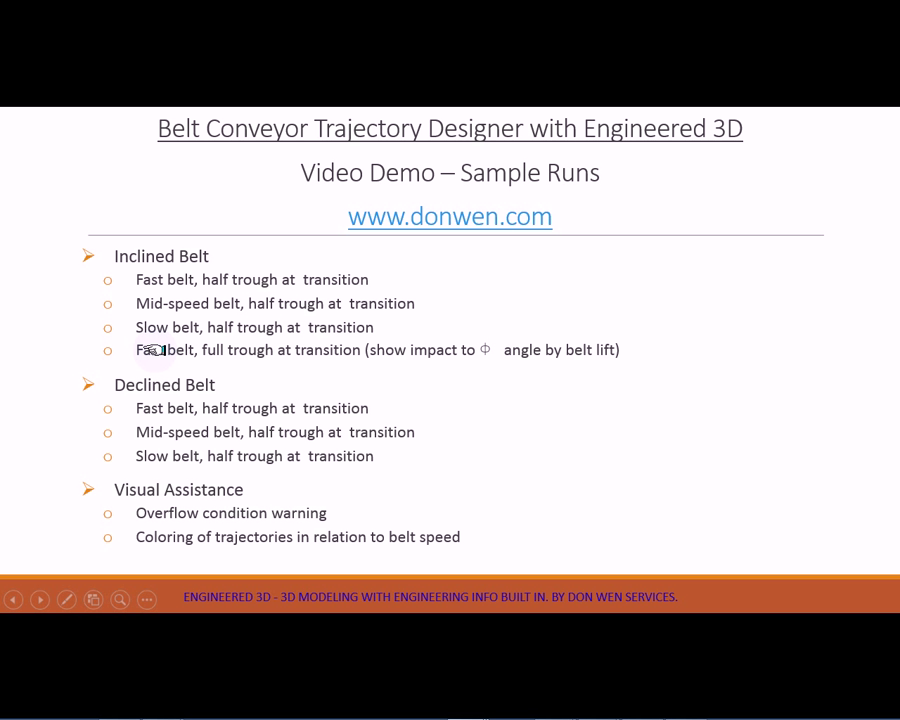
pyautogui.moveTo(176, 350)
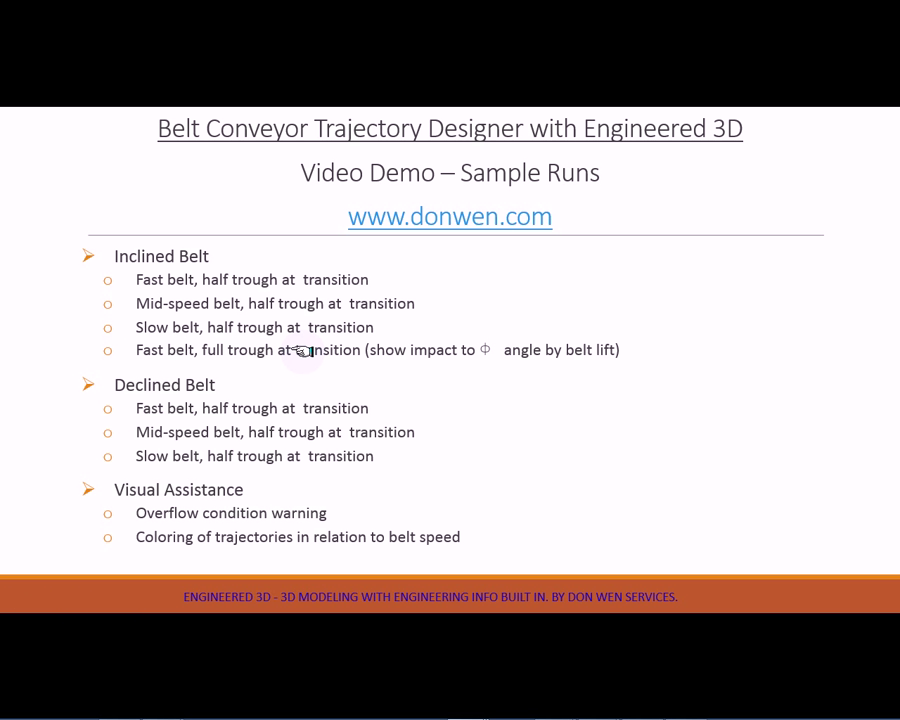
pyautogui.moveTo(492, 382)
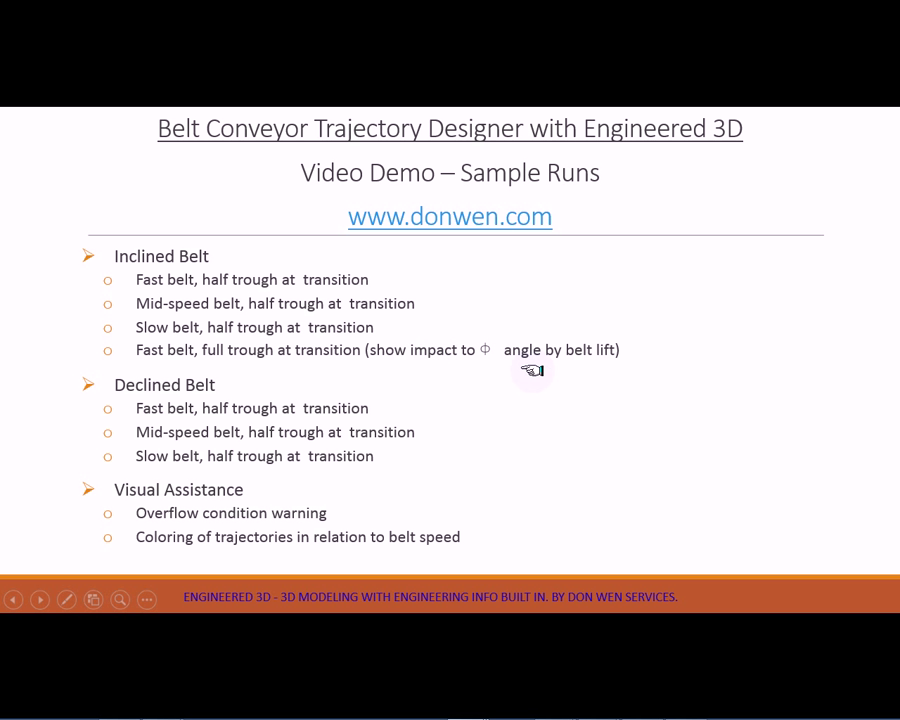
pyautogui.moveTo(376, 330)
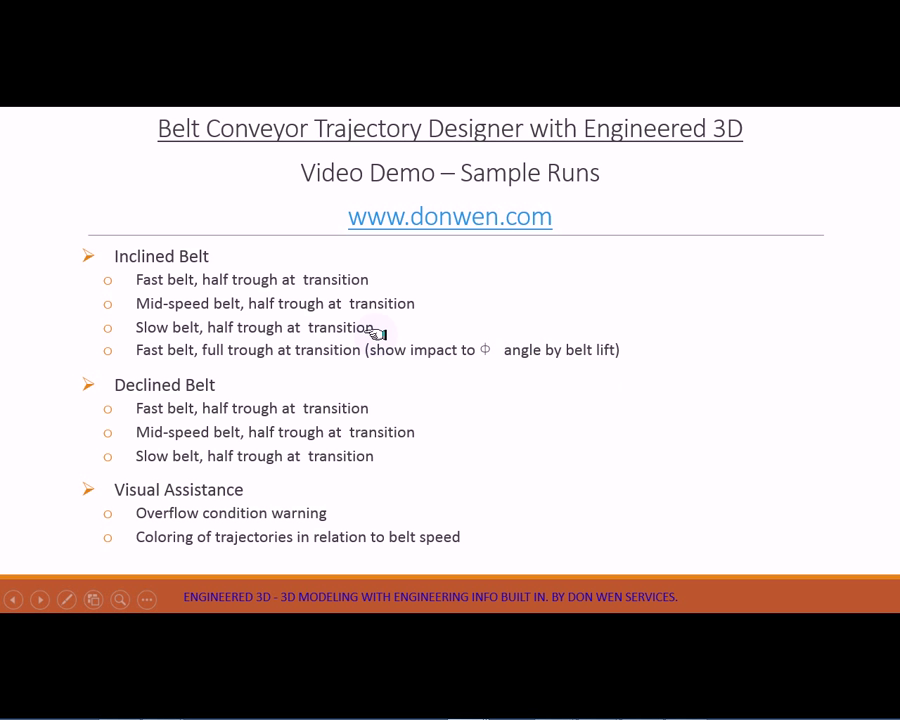
pyautogui.moveTo(156, 384)
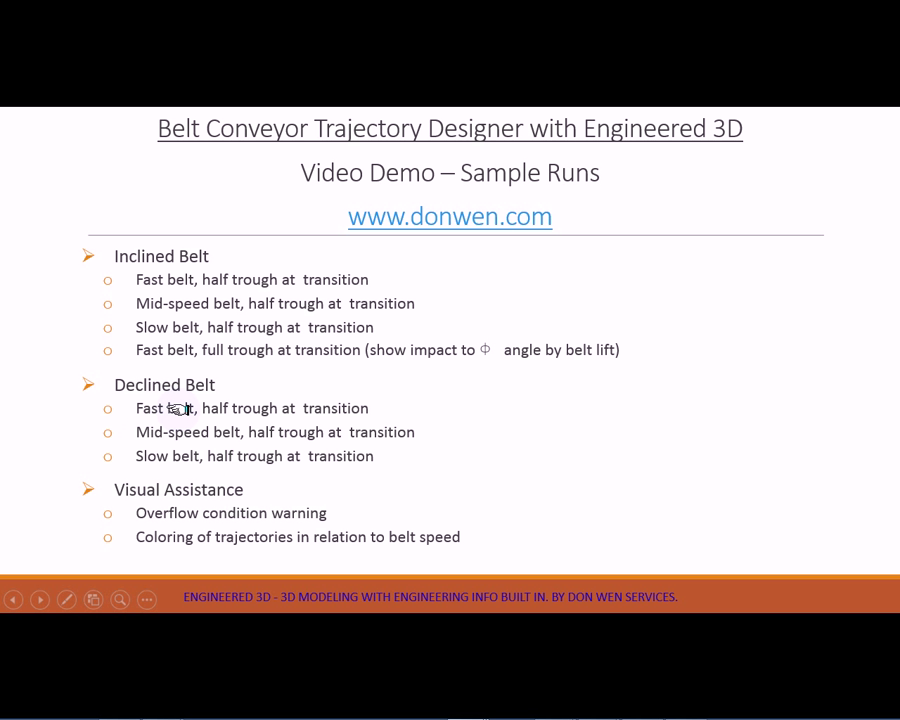
pyautogui.moveTo(184, 432)
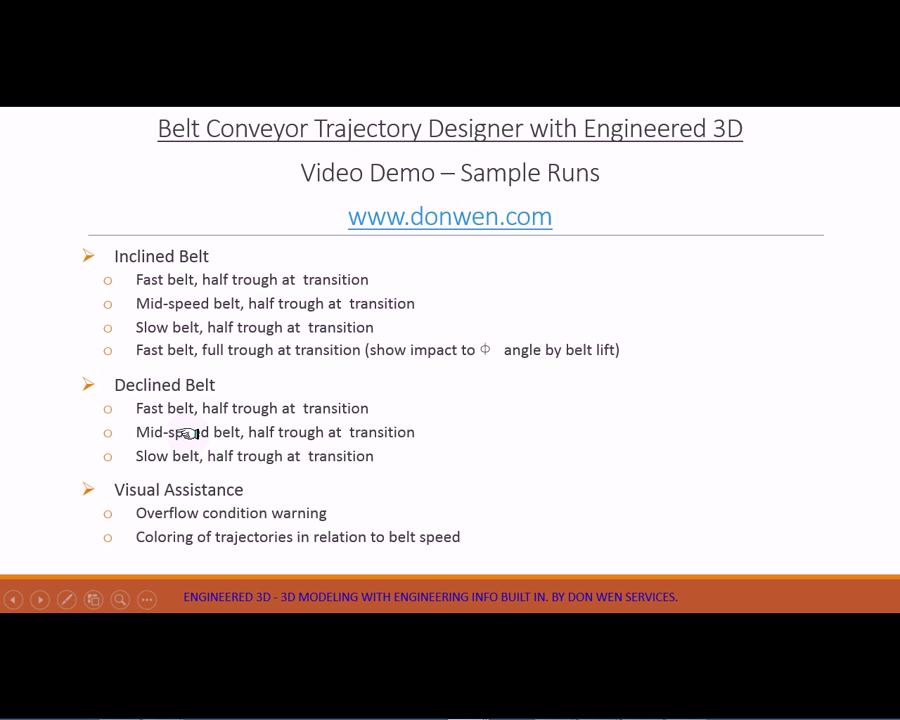
pyautogui.moveTo(230, 450)
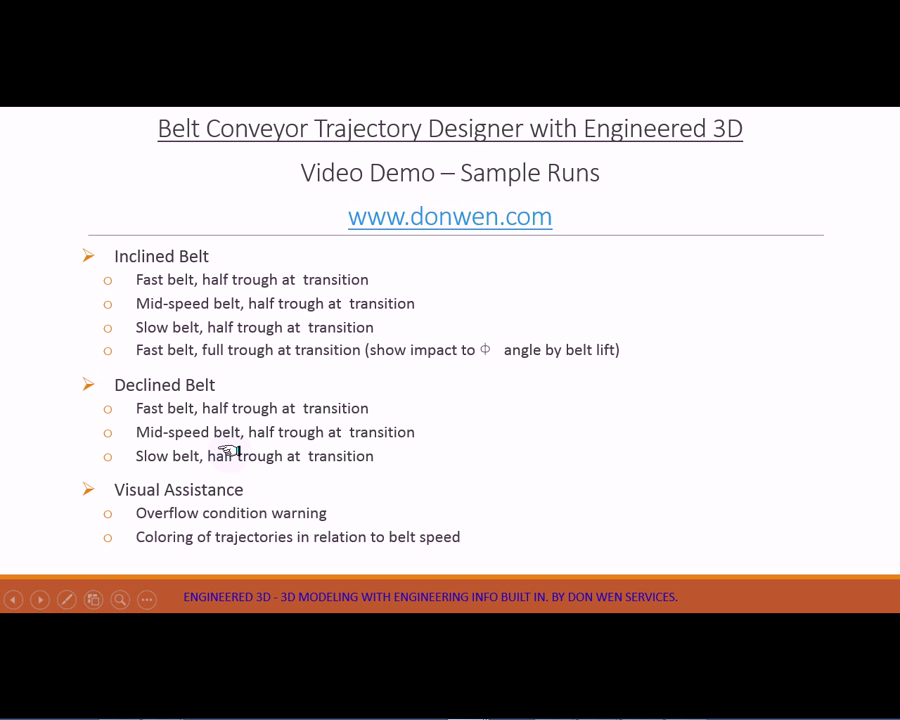
pyautogui.moveTo(258, 412)
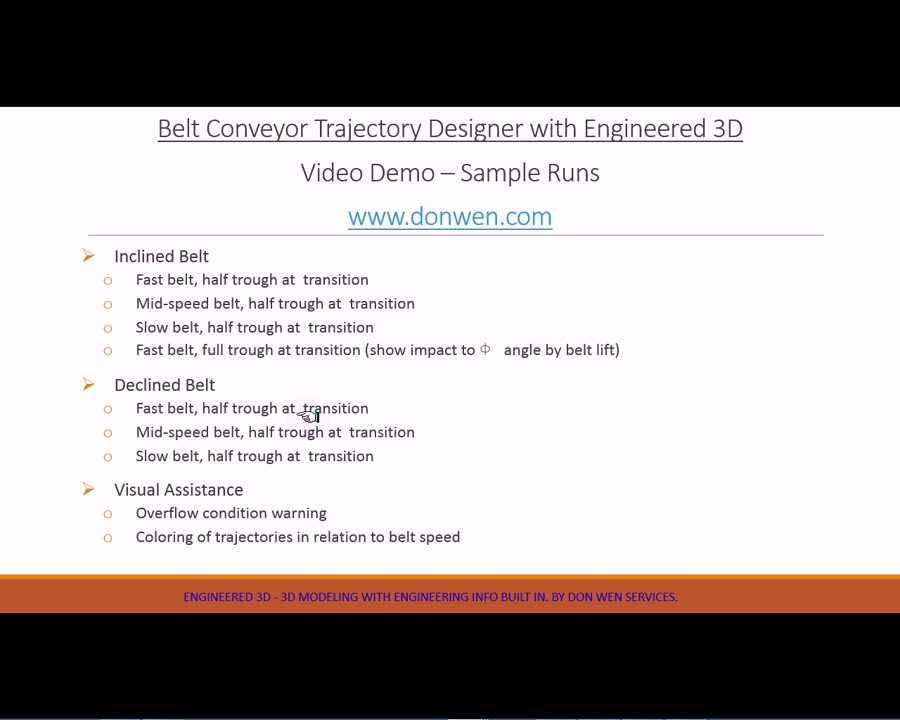
pyautogui.moveTo(324, 424)
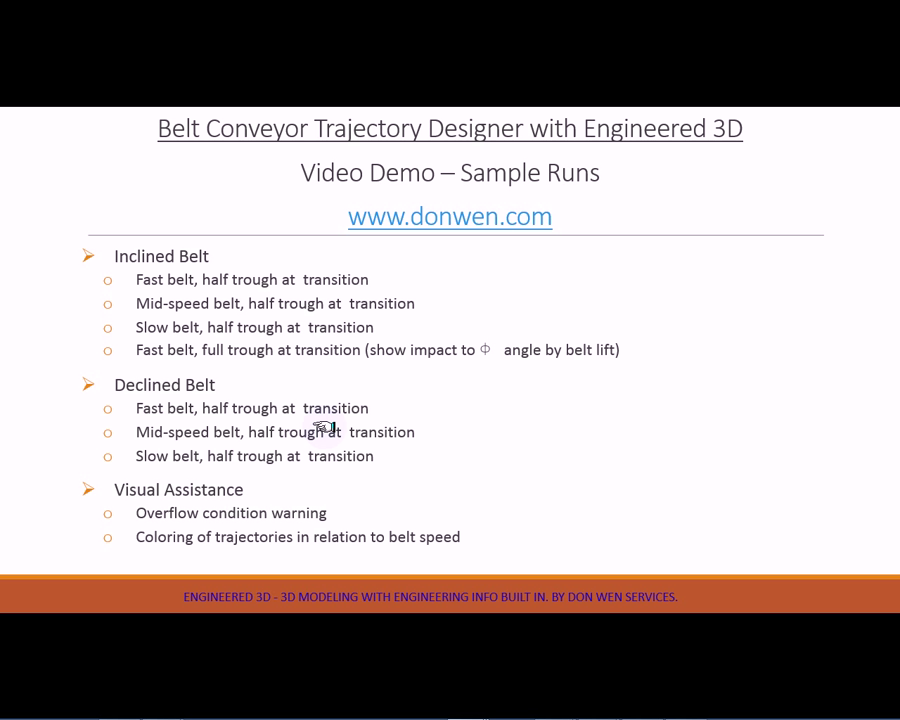
pyautogui.moveTo(324, 414)
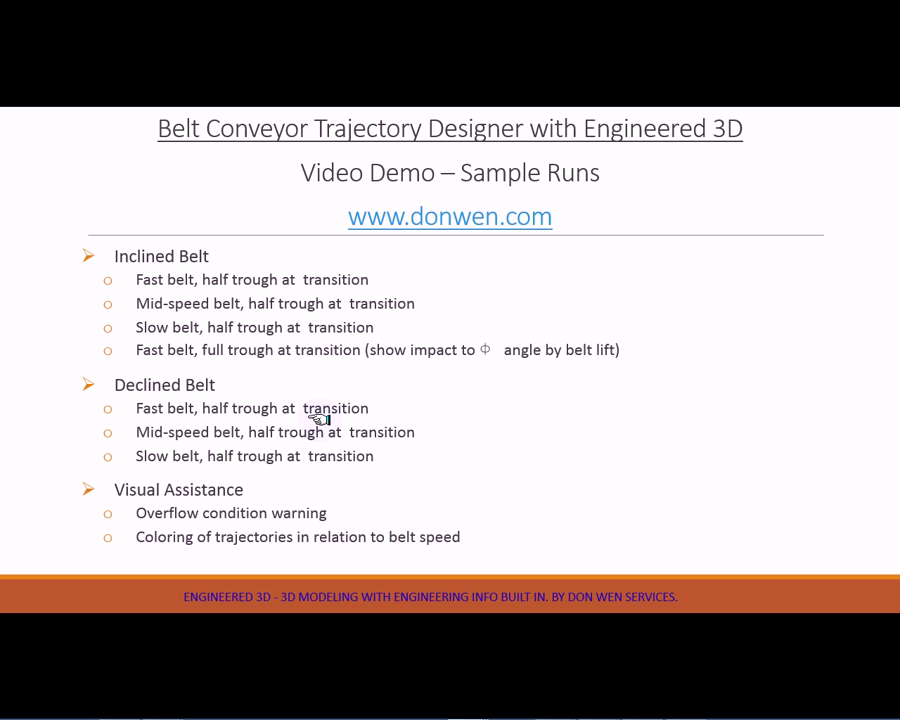
pyautogui.moveTo(262, 498)
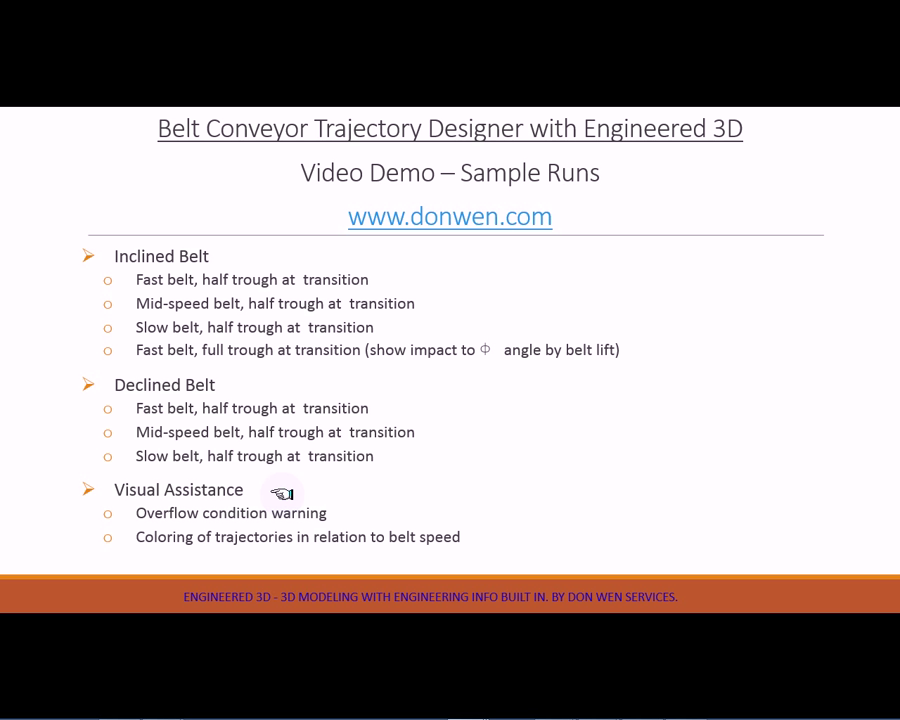
pyautogui.moveTo(282, 476)
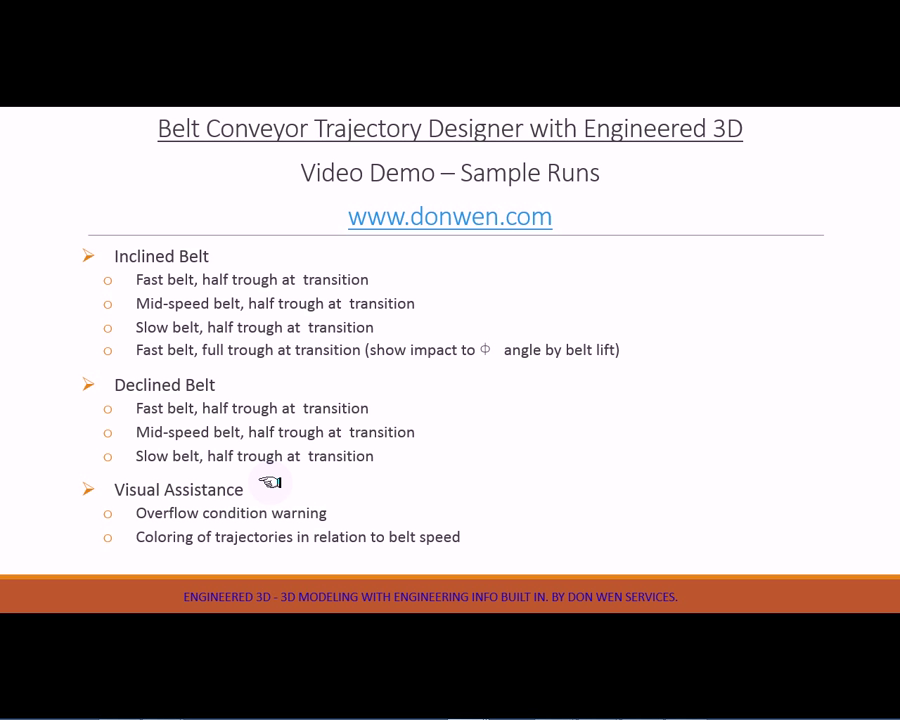
pyautogui.moveTo(228, 528)
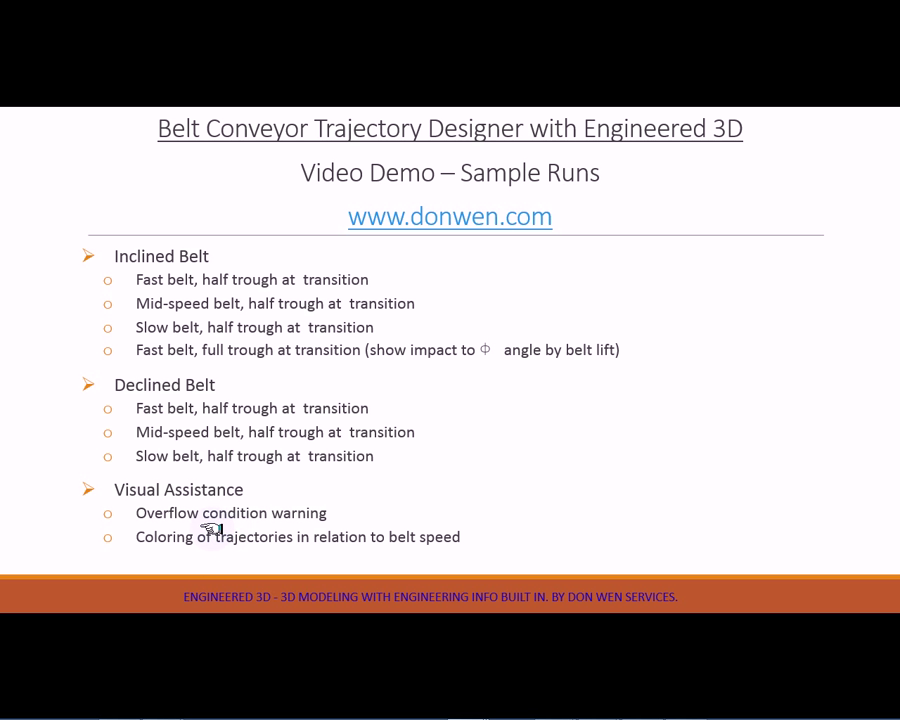
pyautogui.moveTo(156, 558)
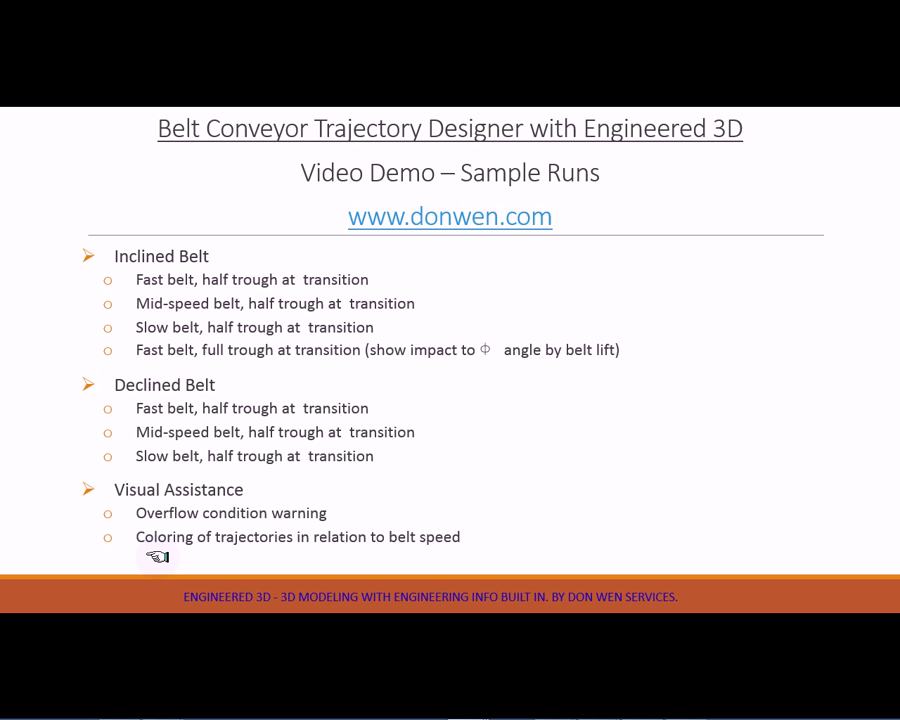
pyautogui.moveTo(170, 556)
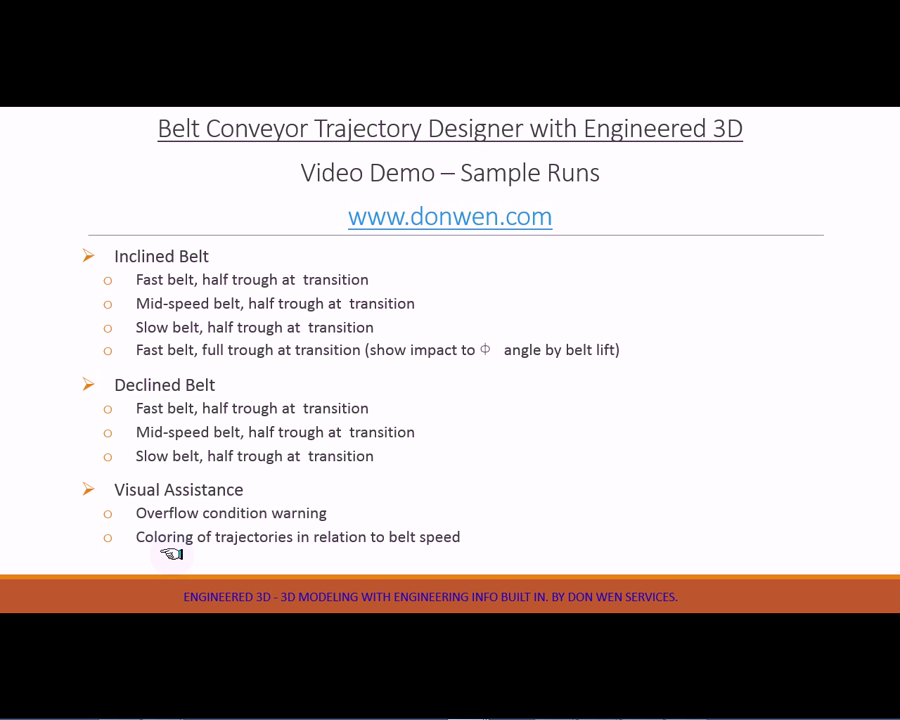
pyautogui.moveTo(448, 374)
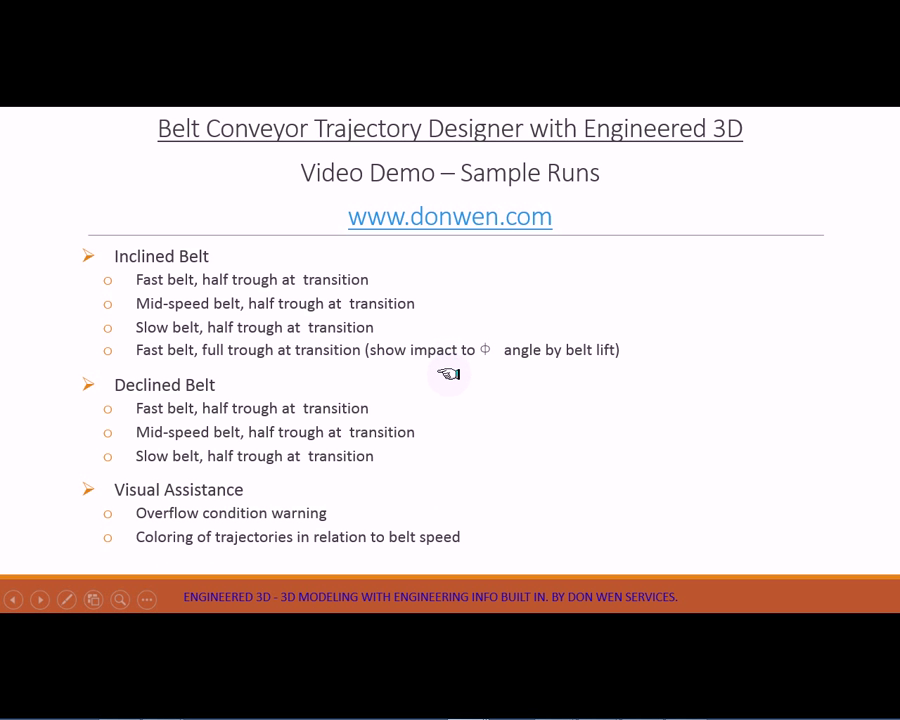
pyautogui.moveTo(448, 380)
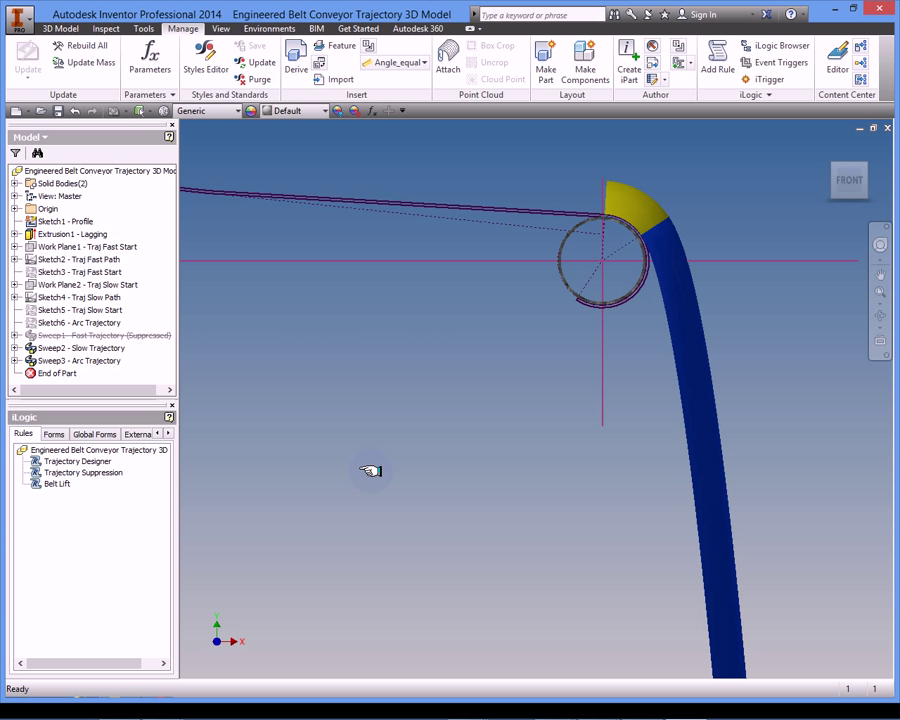
pyautogui.moveTo(372, 230)
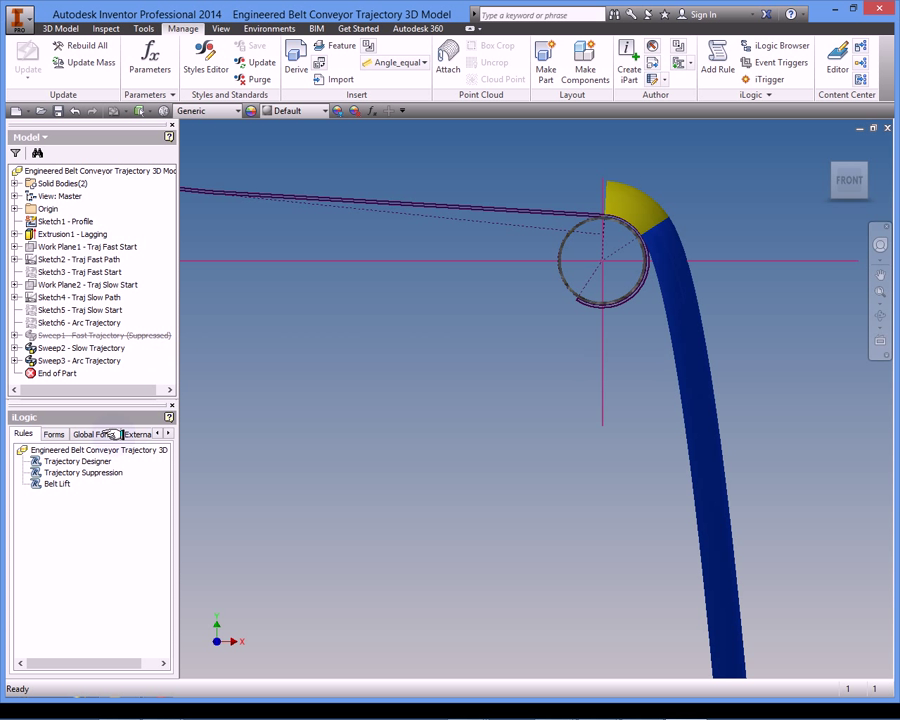
pyautogui.moveTo(112, 416)
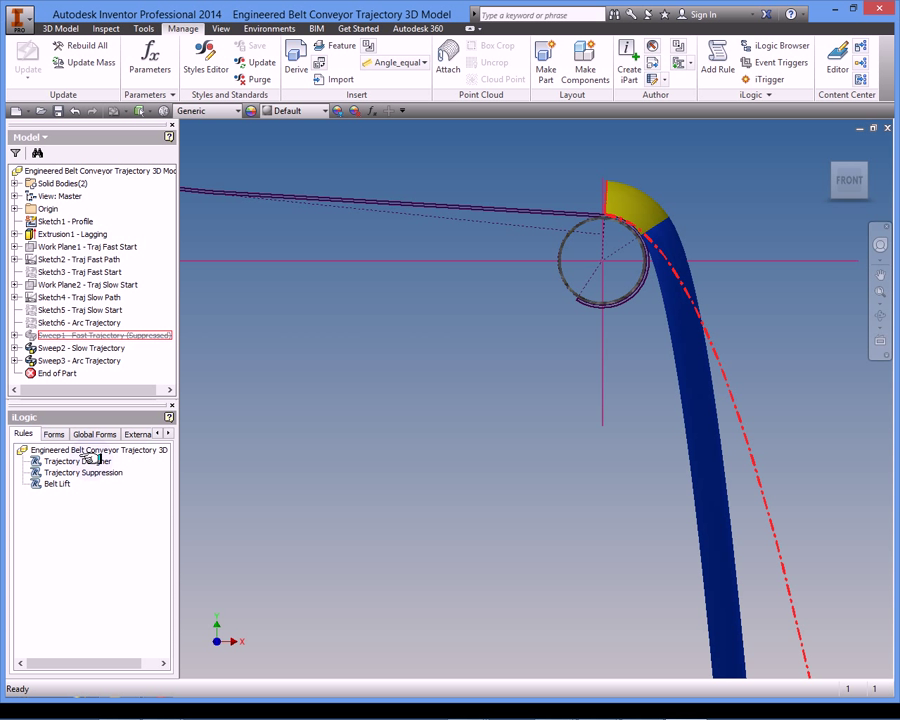
# Bring up the Conveyor Trajectory Designer form for the slow 300 fpm half-trough run
pyautogui.rightClick(64, 460)
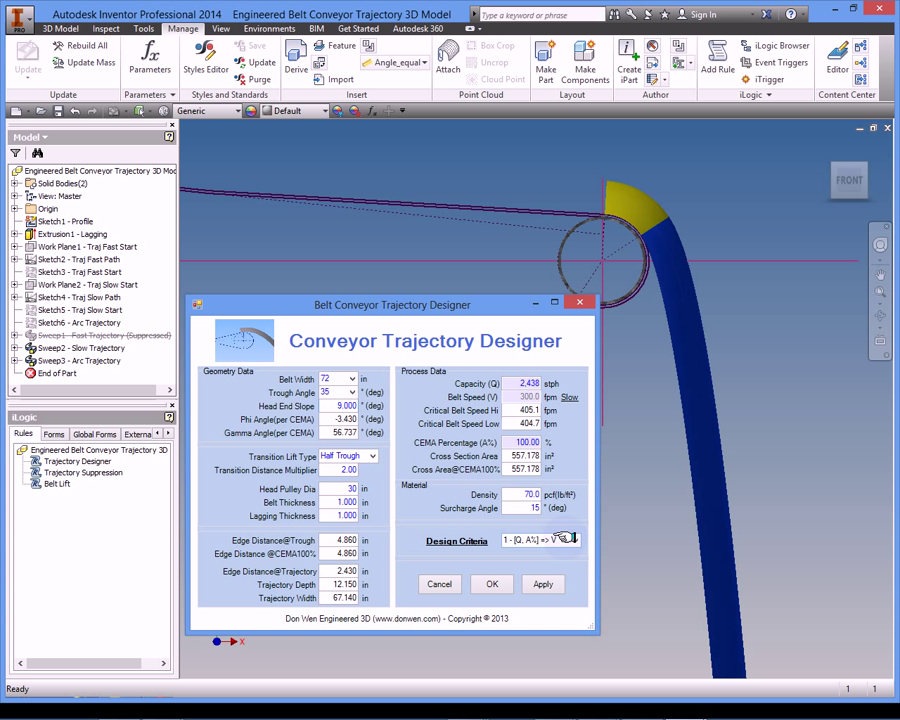
# Select design criteria option 2 for the fast 600 fpm belt run
pyautogui.click(572, 540)
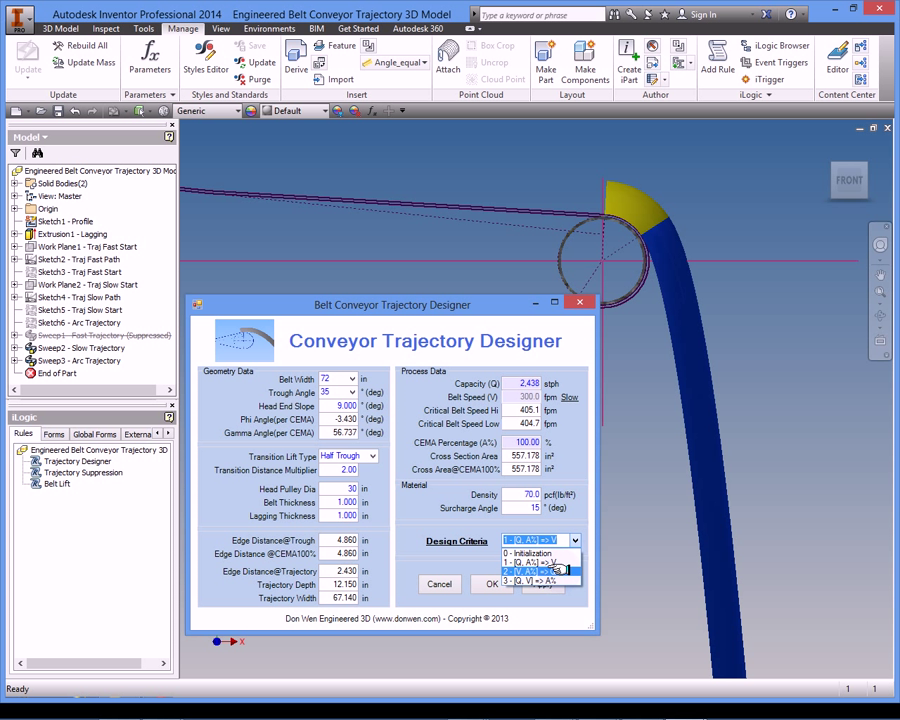
pyautogui.click(540, 556)
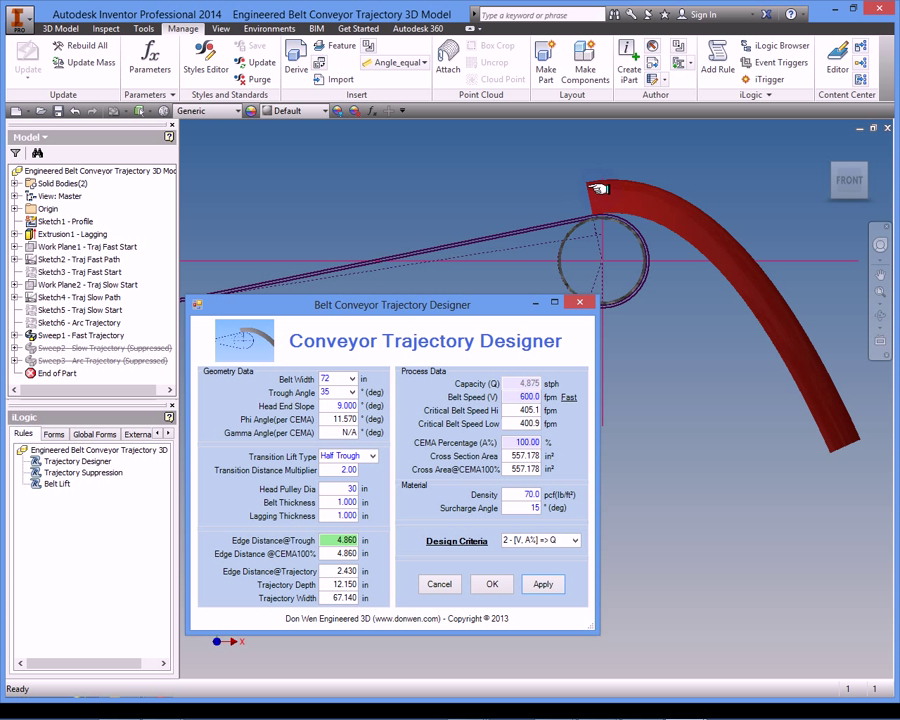
pyautogui.moveTo(676, 376)
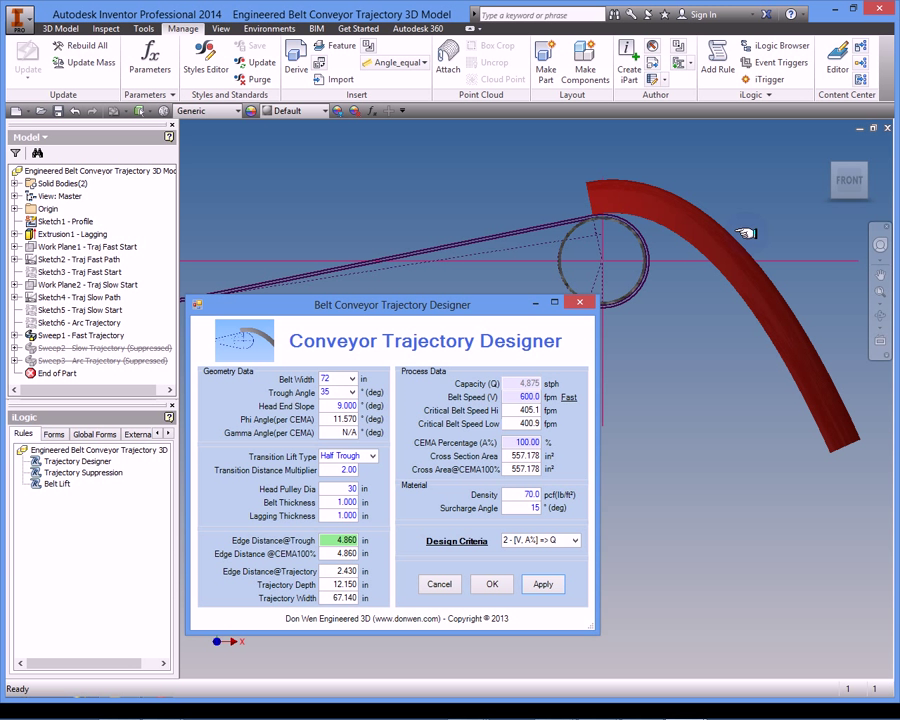
pyautogui.moveTo(624, 352)
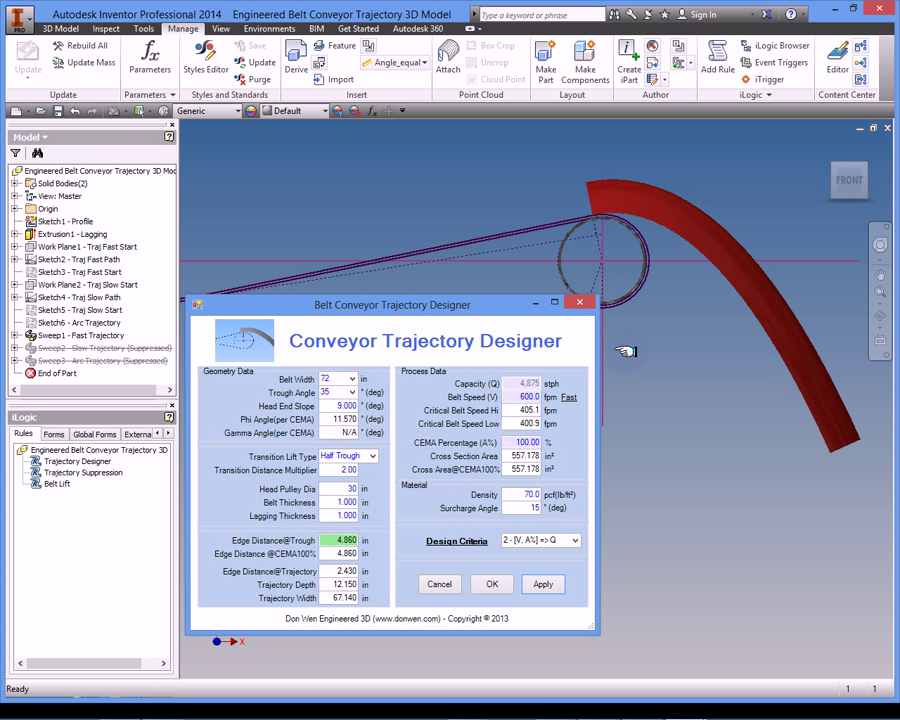
pyautogui.moveTo(520, 404)
pyautogui.write('403')
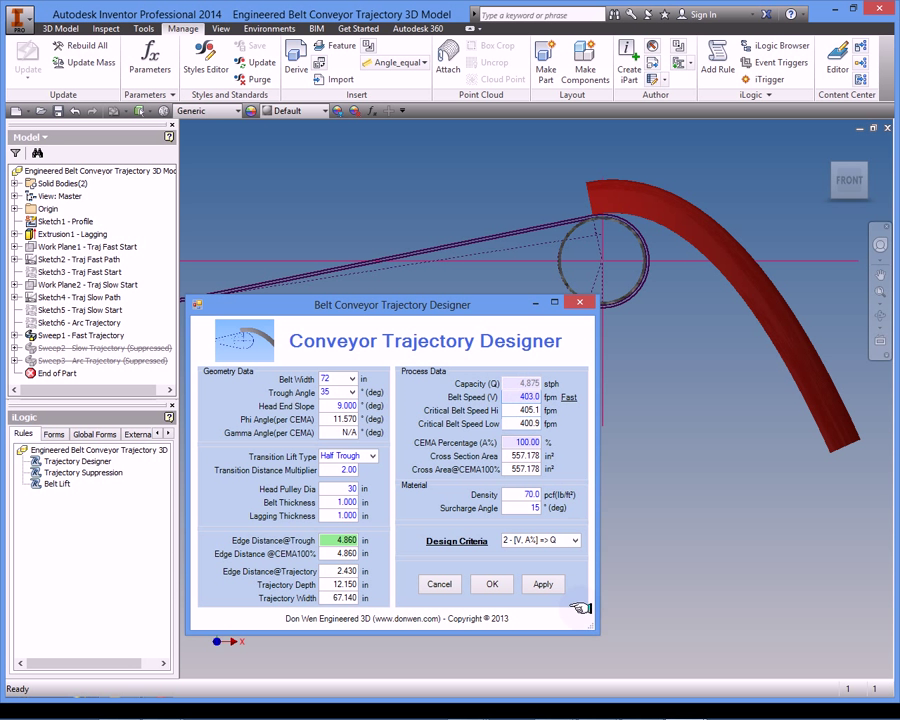
# Apply the lowered ~403 fpm belt speed so the trajectory redraws as a short blue arc
pyautogui.click(542, 584)
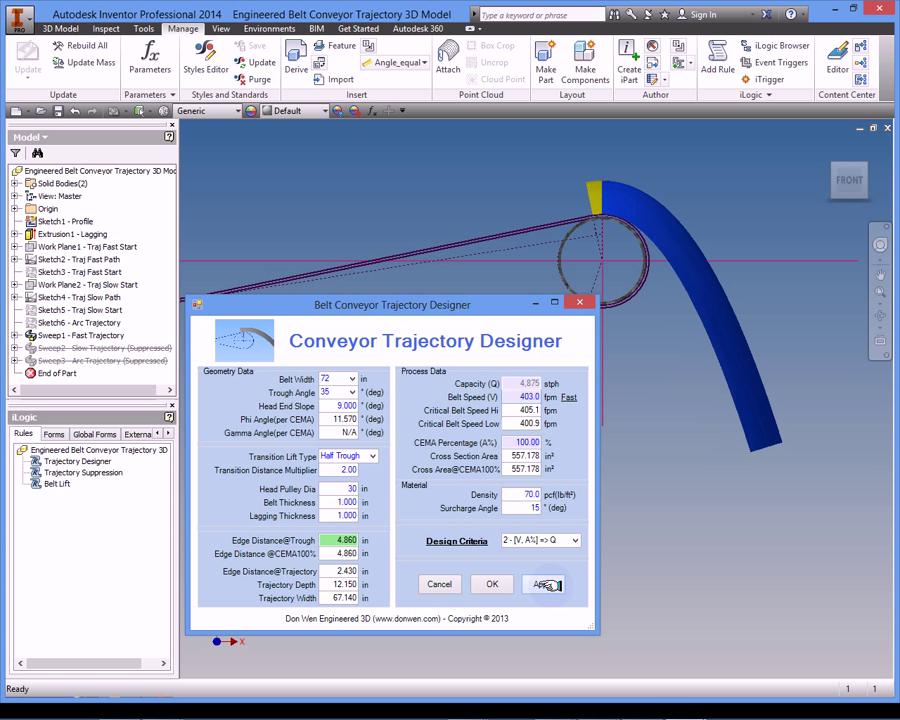
pyautogui.click(542, 584)
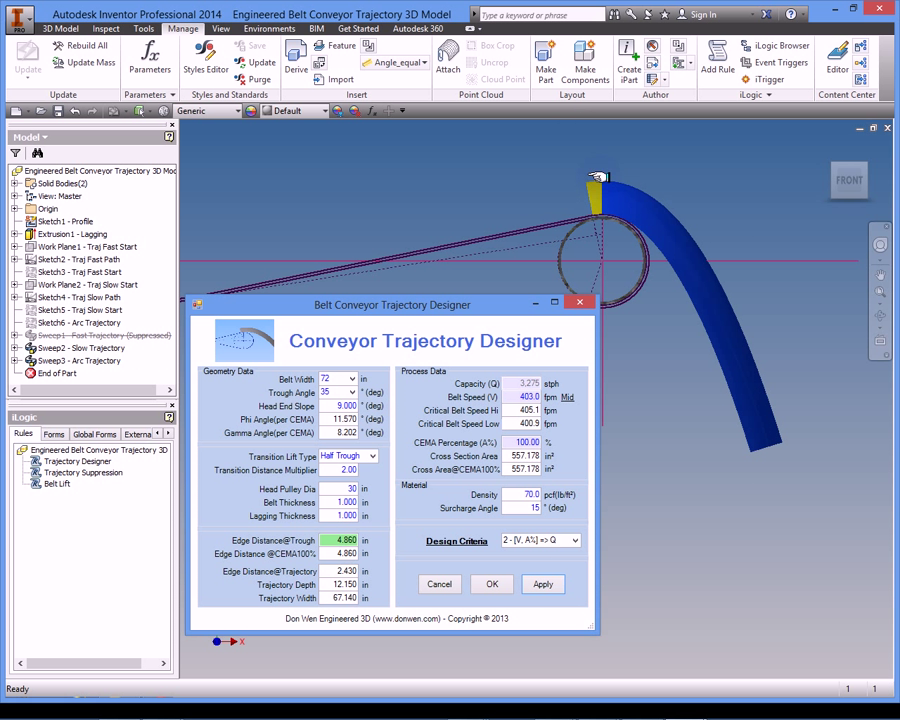
pyautogui.moveTo(664, 272)
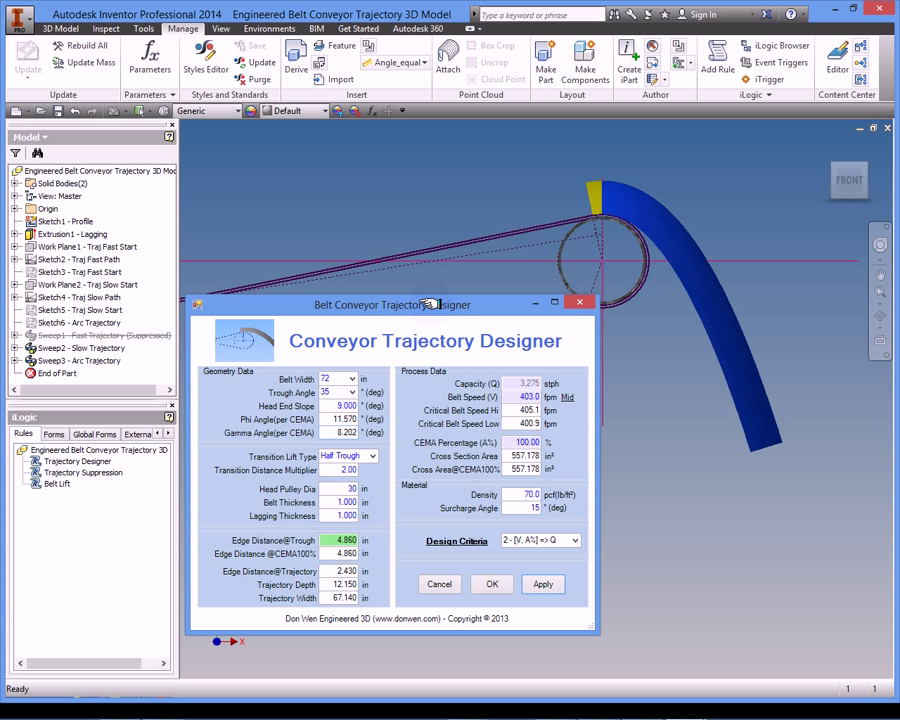
pyautogui.moveTo(296, 402)
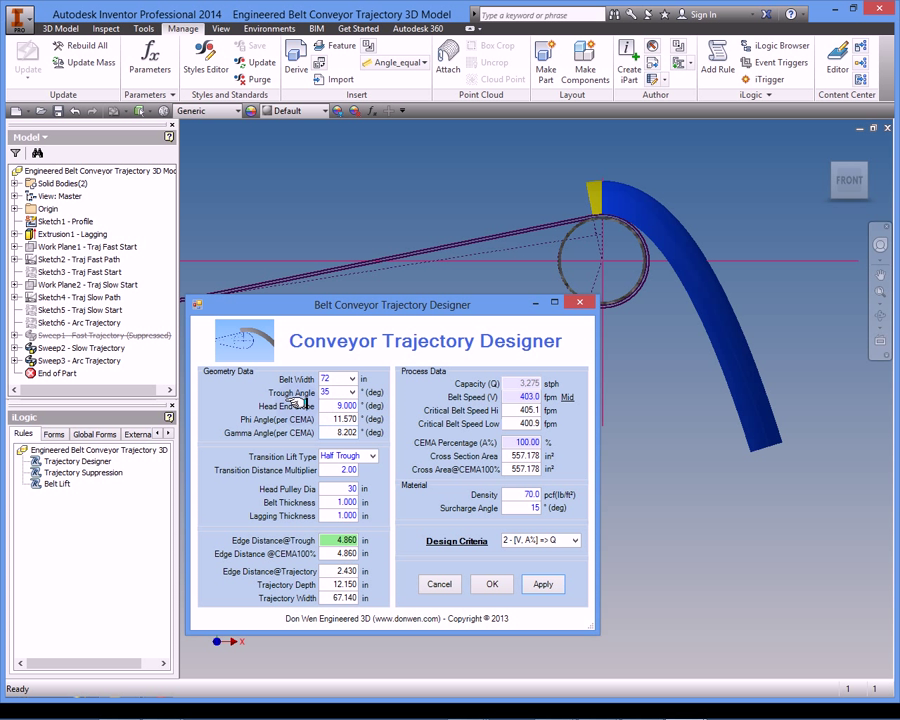
pyautogui.moveTo(496, 256)
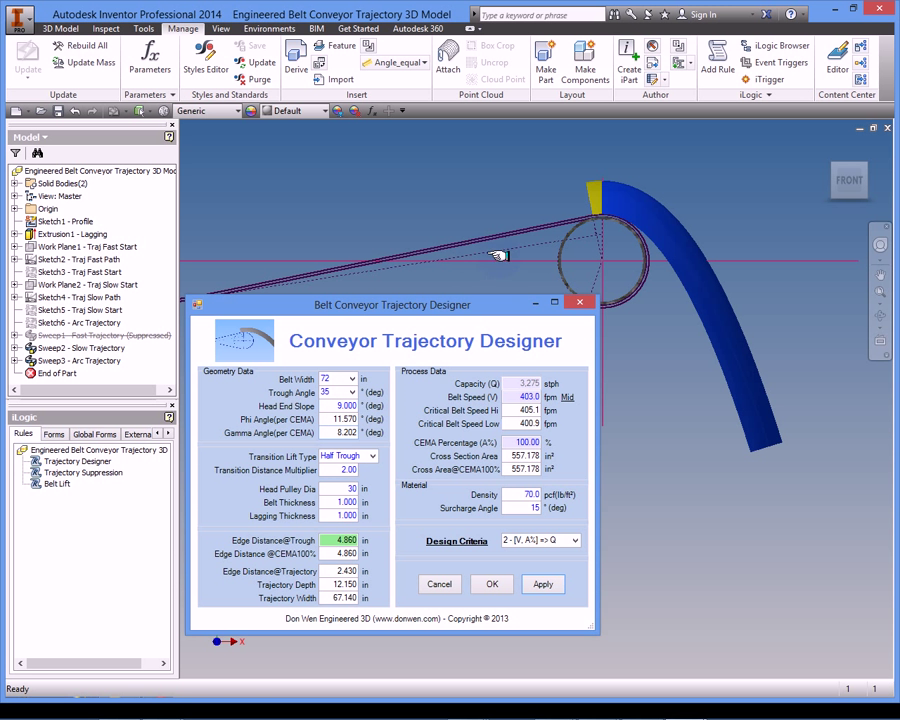
pyautogui.moveTo(570, 240)
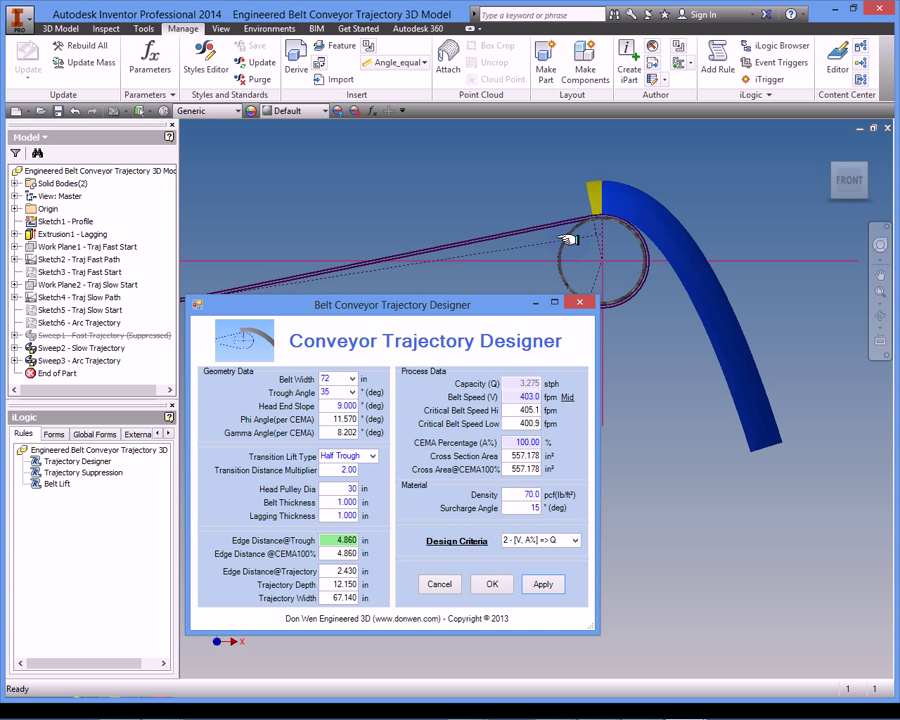
pyautogui.moveTo(584, 238)
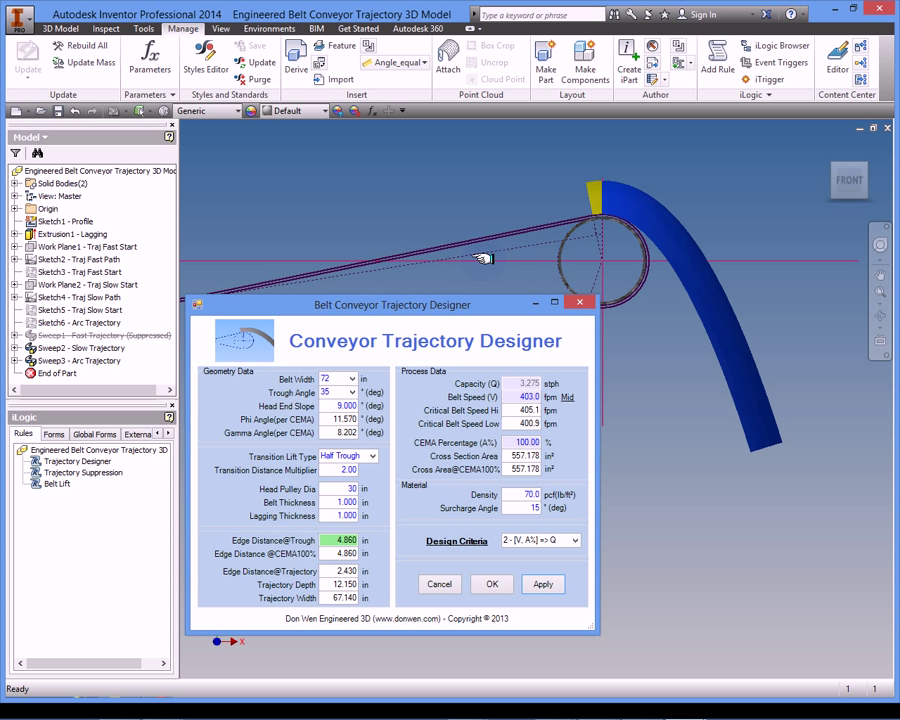
pyautogui.moveTo(544, 242)
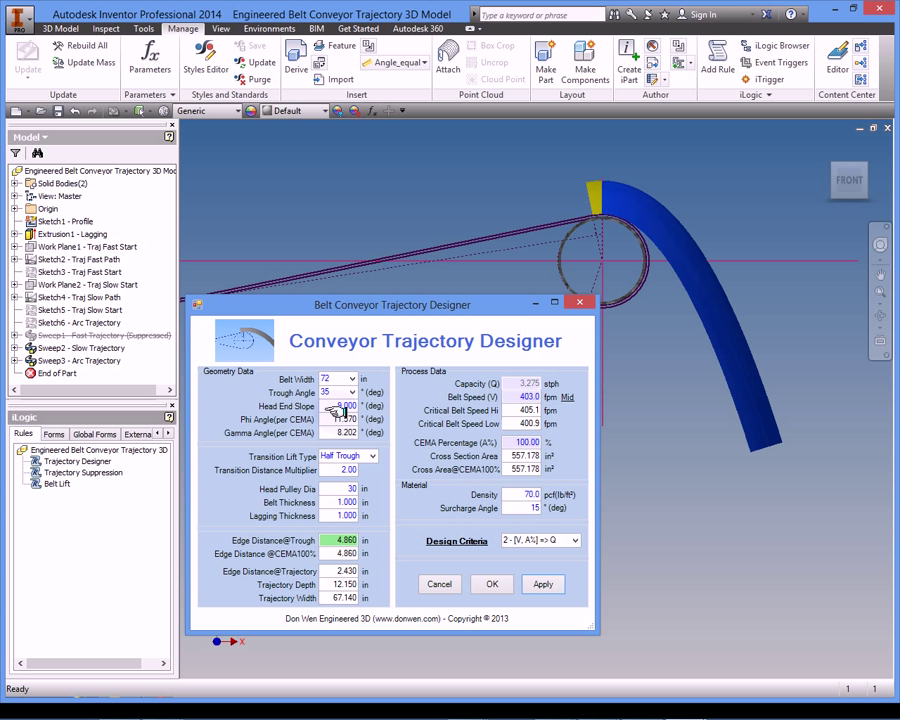
# Select the Head End Slope field to prepare the 3° slope, 300 fpm run
pyautogui.click(354, 404)
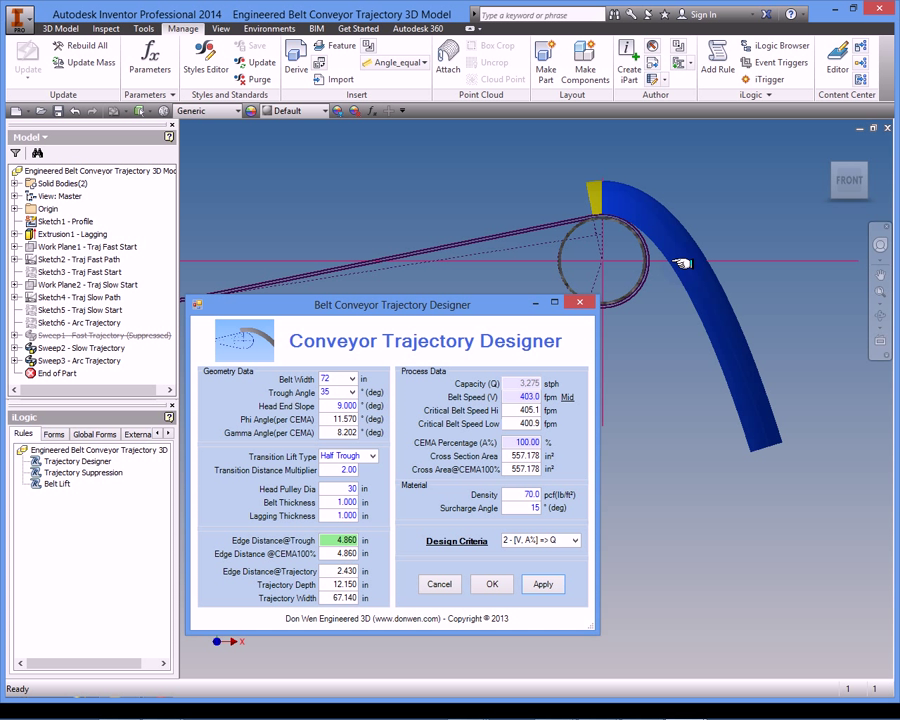
pyautogui.moveTo(508, 304)
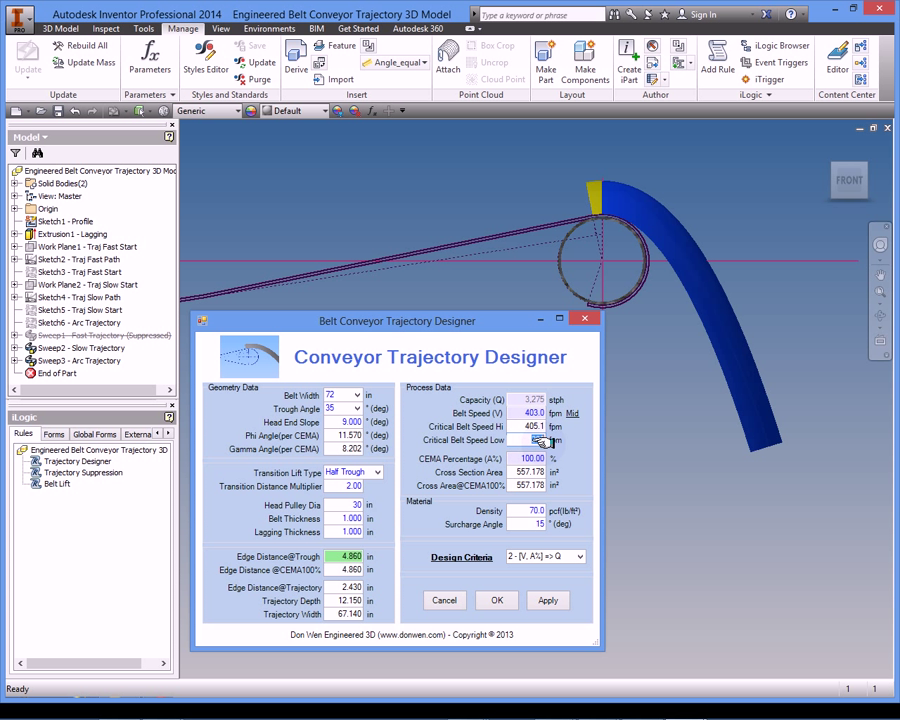
pyautogui.moveTo(528, 440)
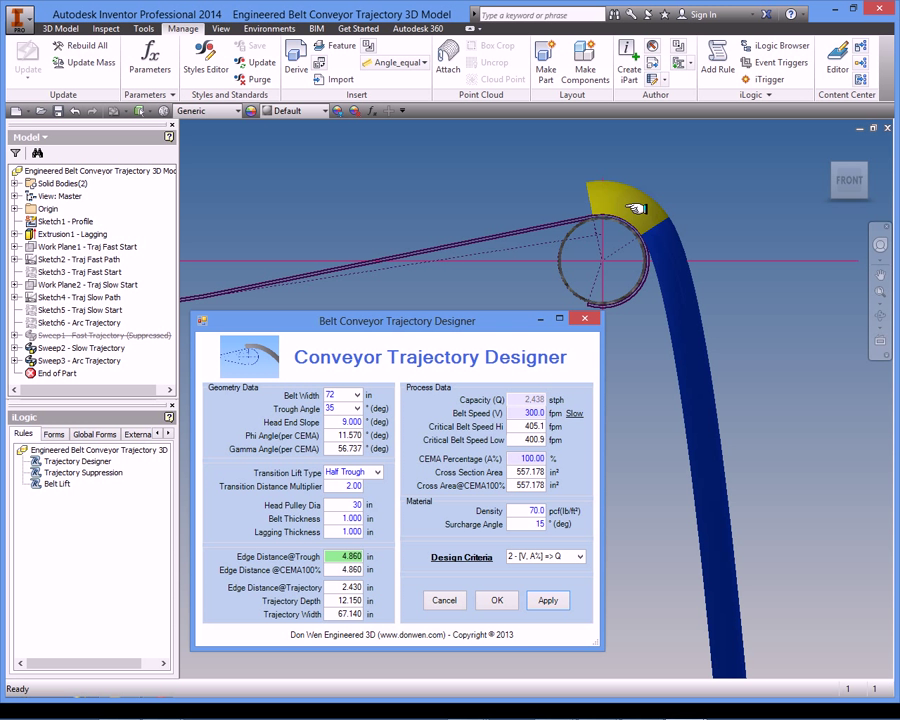
pyautogui.moveTo(632, 224)
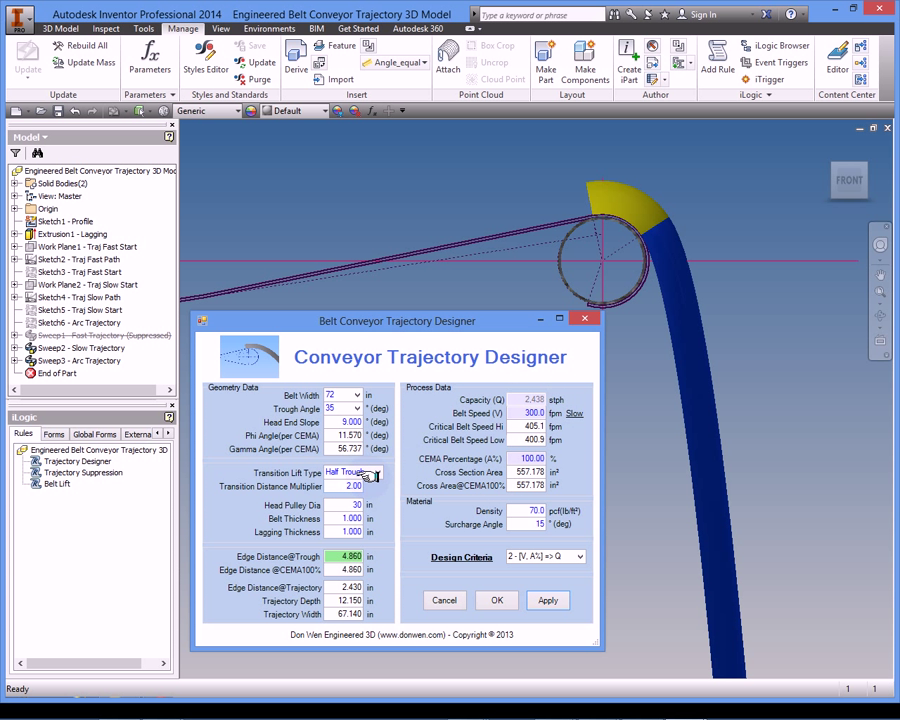
# Switch the Transition Lift Type to Full Trough for the 600 fpm run
pyautogui.click(378, 472)
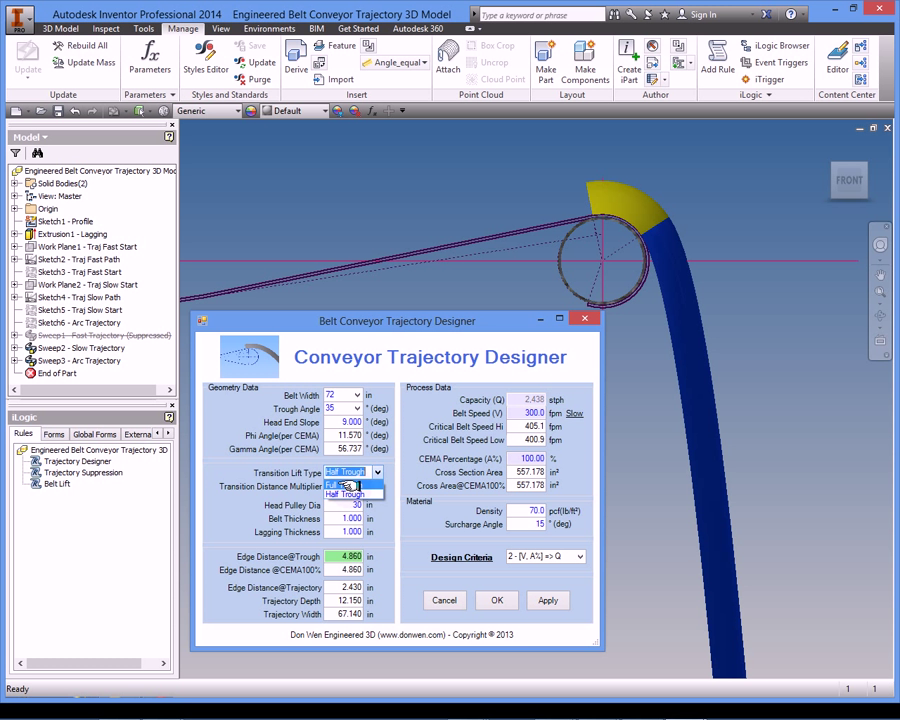
pyautogui.click(344, 472)
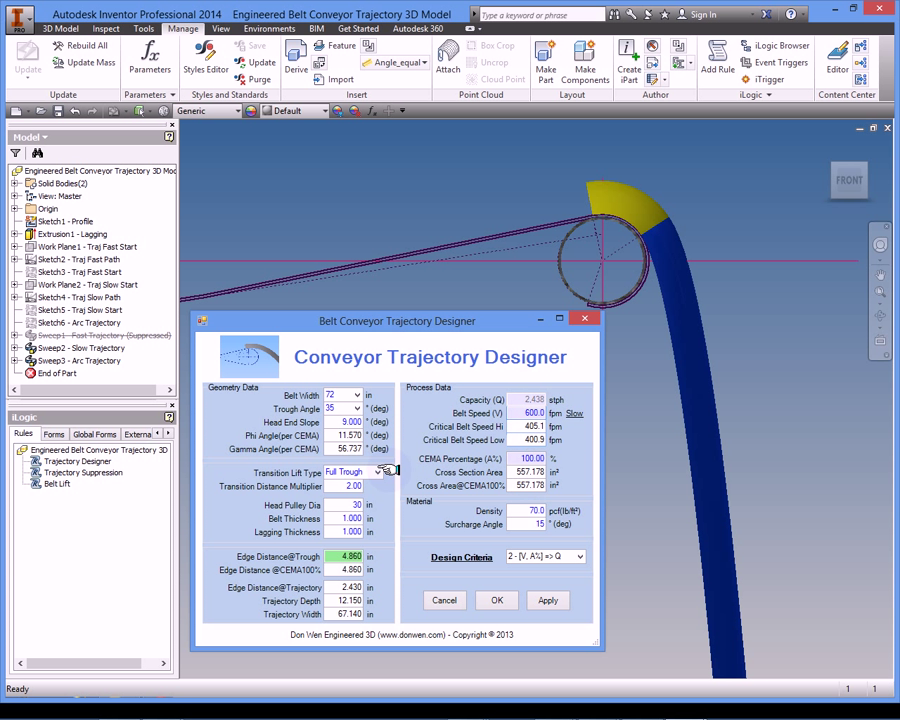
pyautogui.moveTo(390, 504)
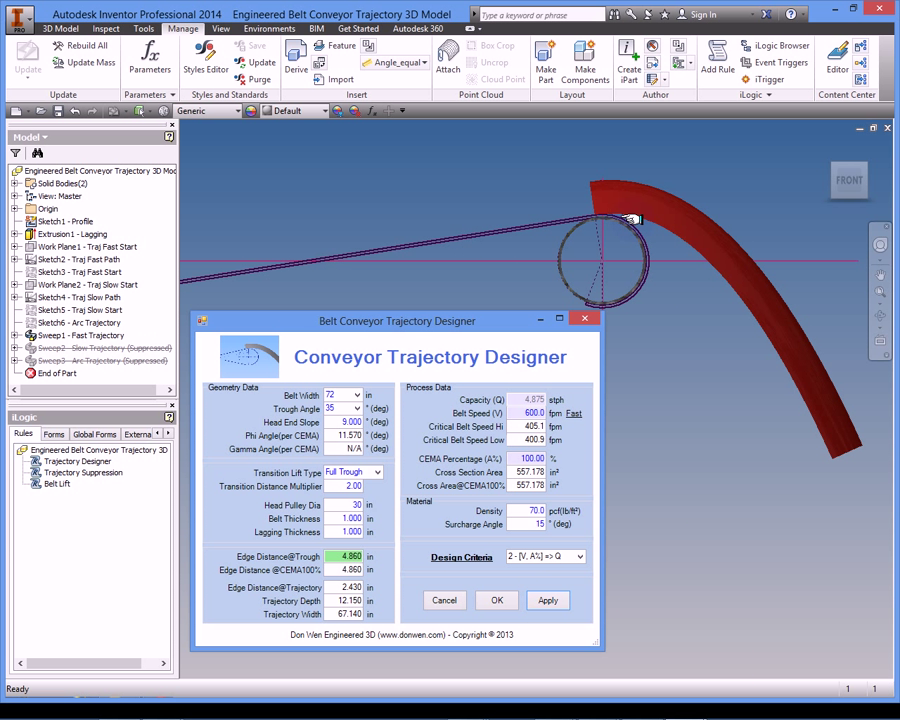
pyautogui.moveTo(624, 196)
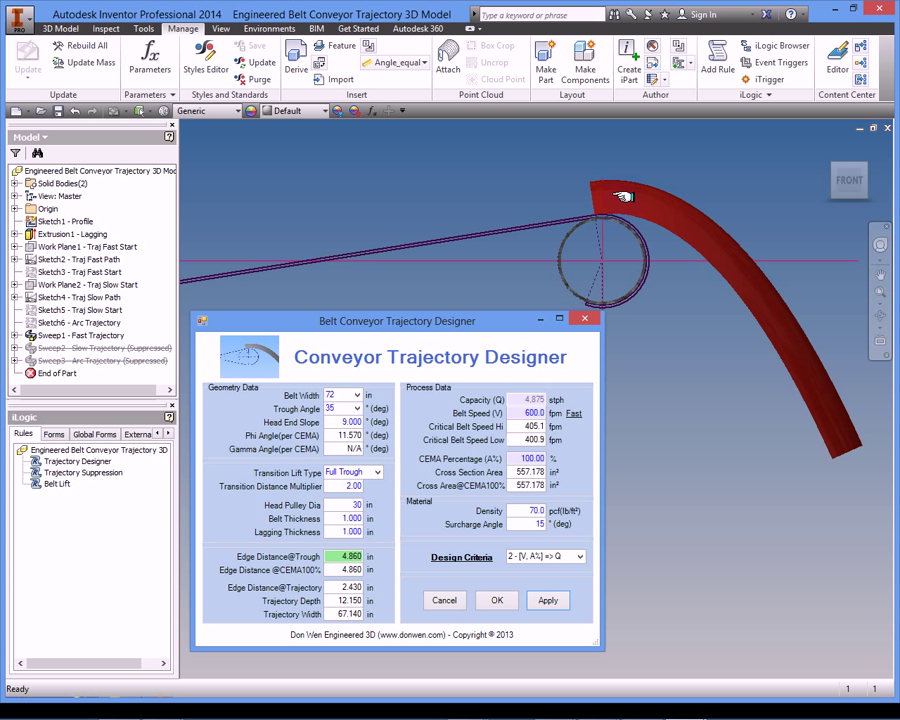
pyautogui.moveTo(616, 206)
pyautogui.write('-6')
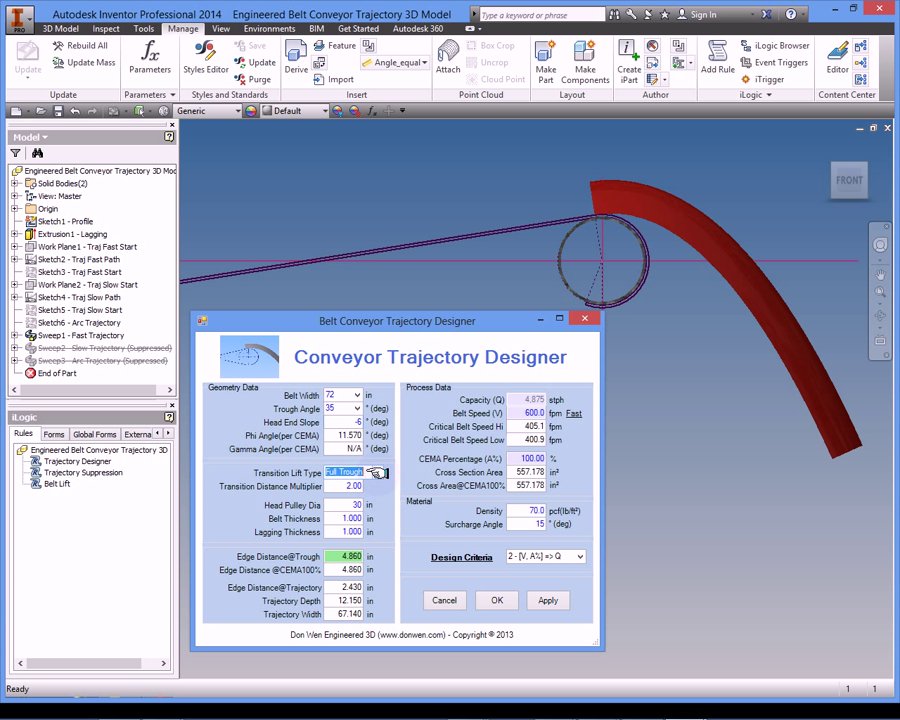
# Set the Transition Lift Type back to Half Trough
pyautogui.click(378, 472)
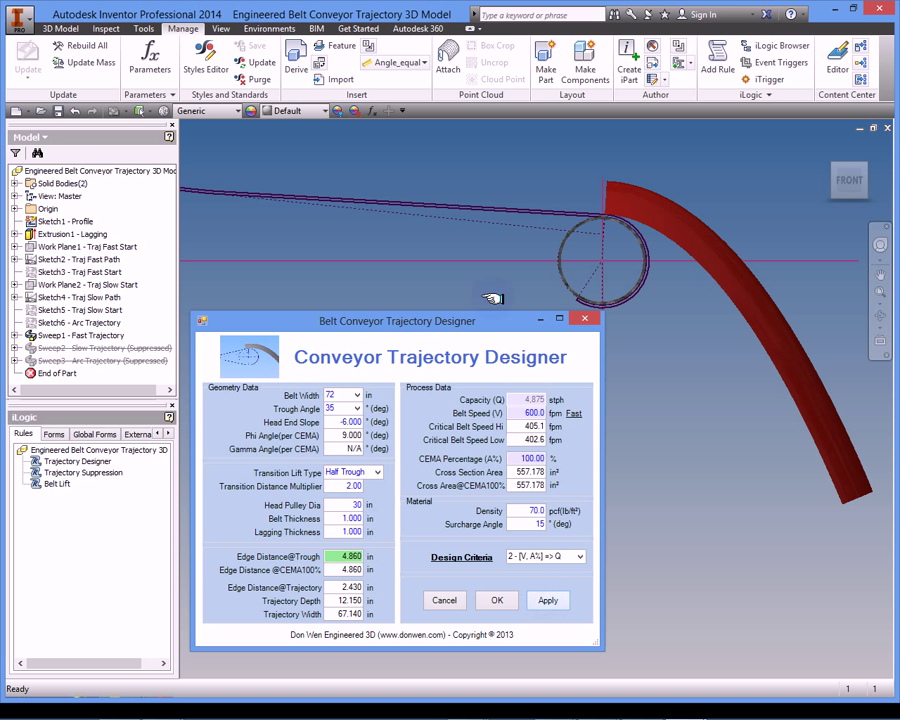
pyautogui.moveTo(470, 220)
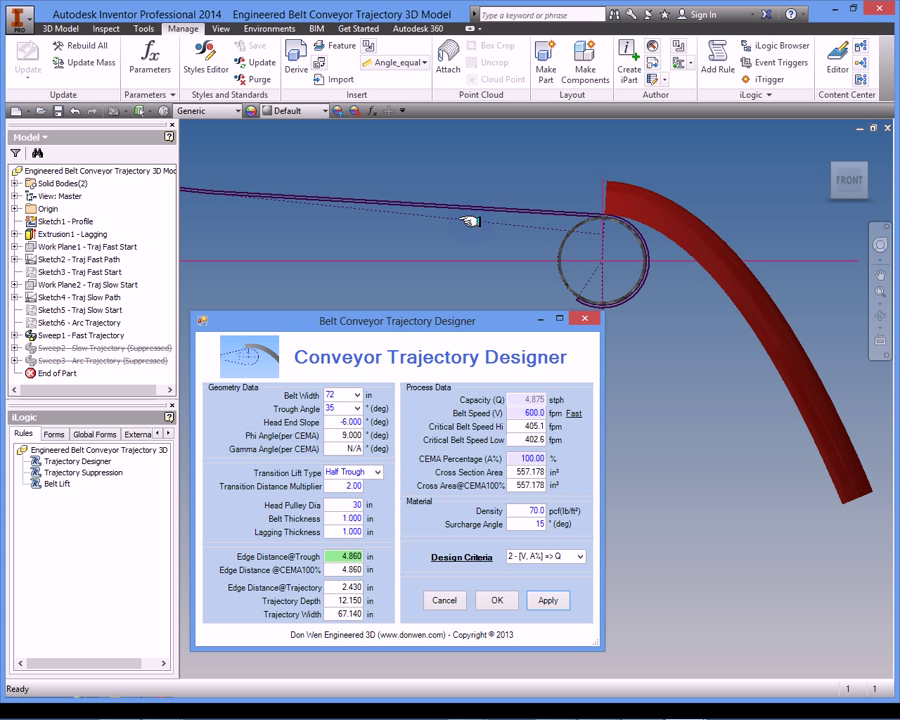
pyautogui.moveTo(384, 214)
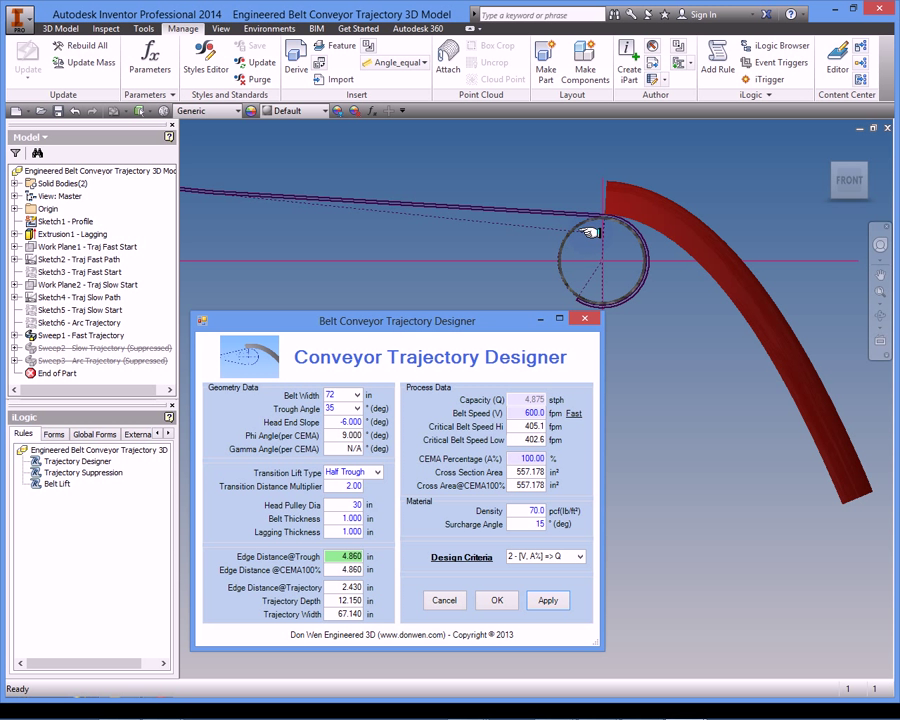
pyautogui.moveTo(650, 218)
pyautogui.write('404')
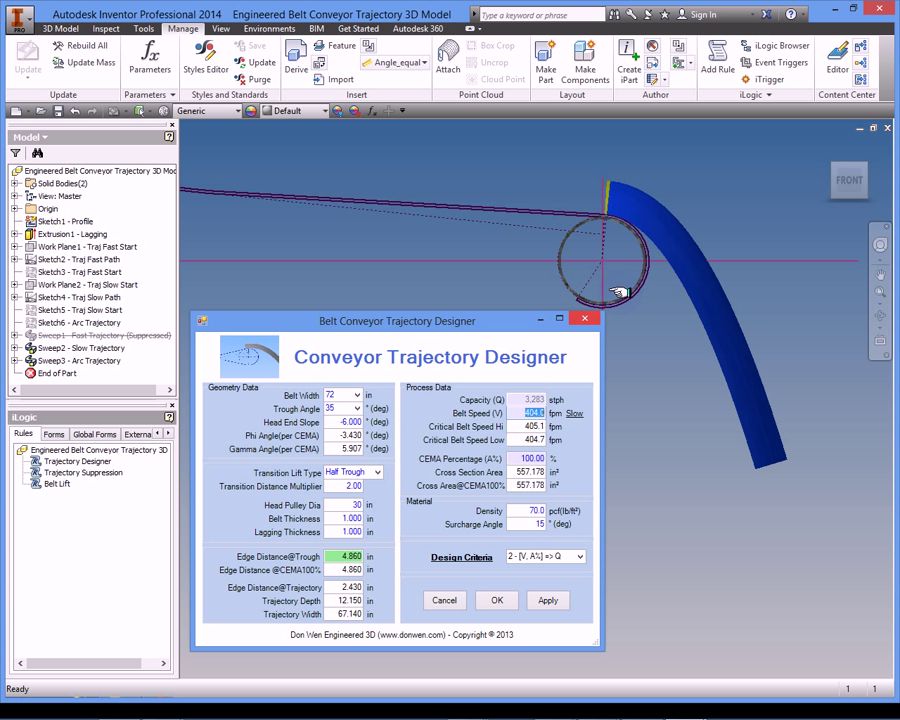
pyautogui.moveTo(616, 284)
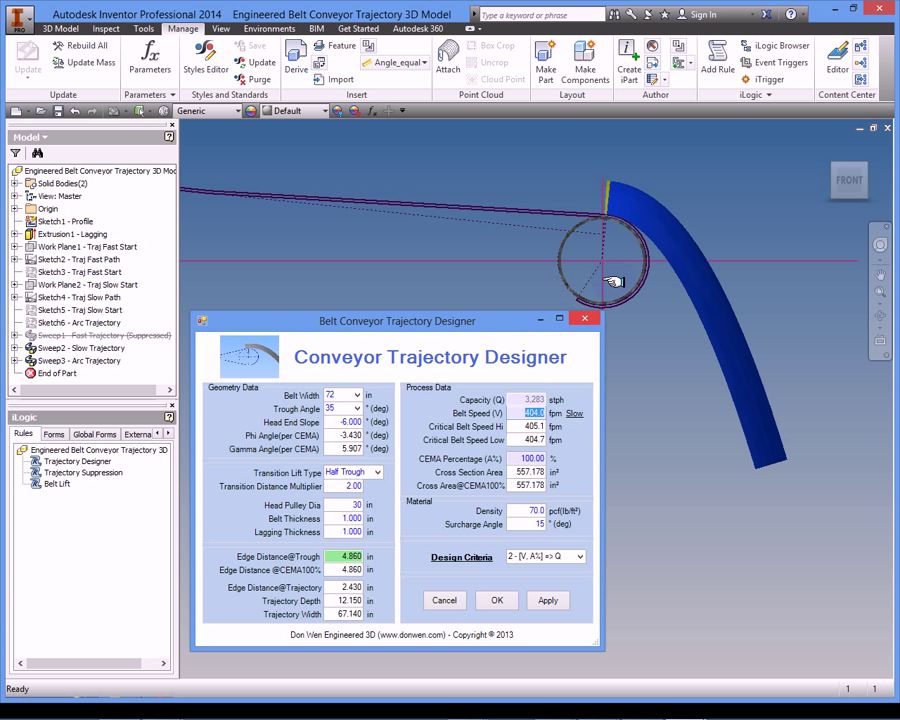
pyautogui.moveTo(460, 196)
pyautogui.write('405')
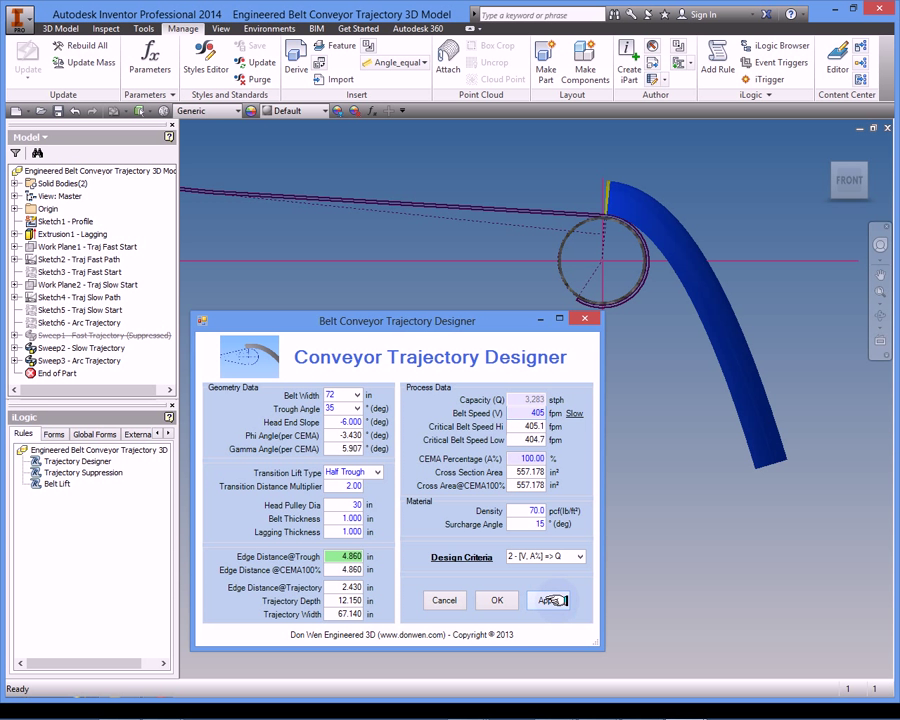
# Apply the 425 fpm settings so the trajectory redraws as a steep red arc
pyautogui.click(548, 600)
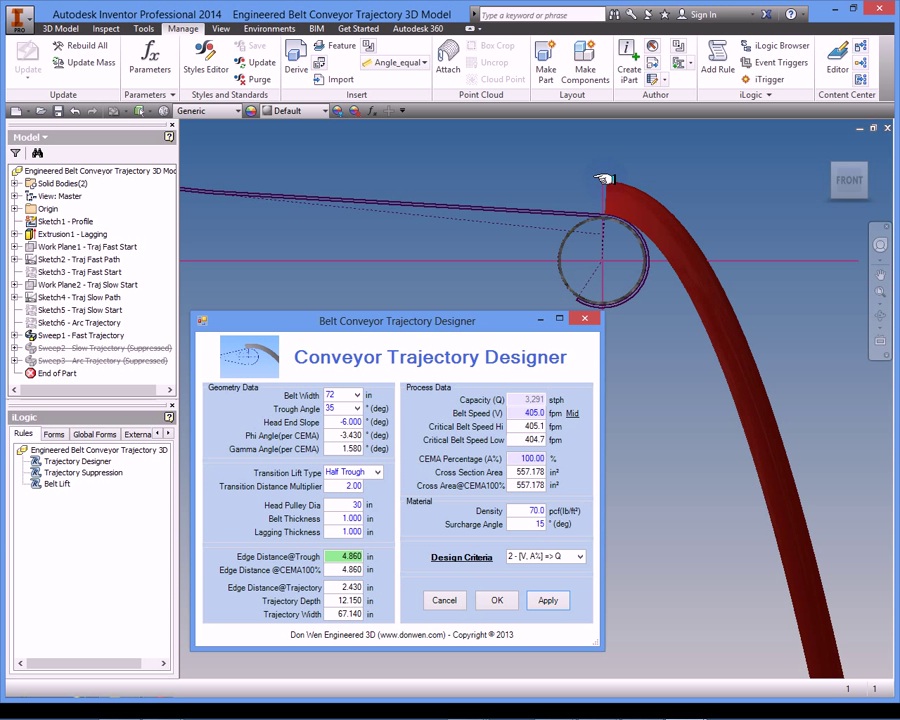
pyautogui.moveTo(484, 356)
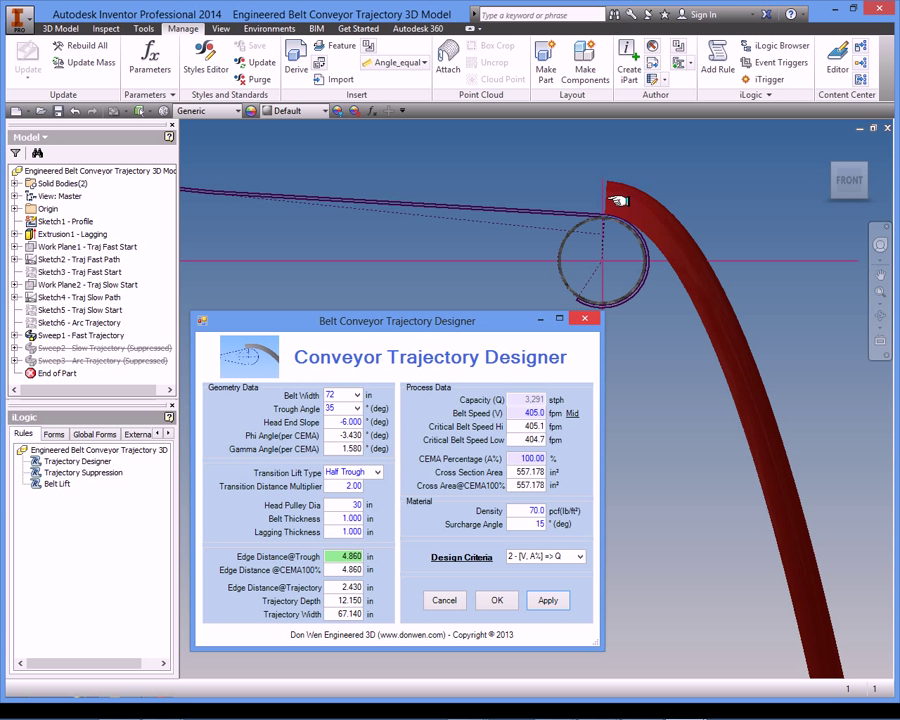
pyautogui.moveTo(732, 366)
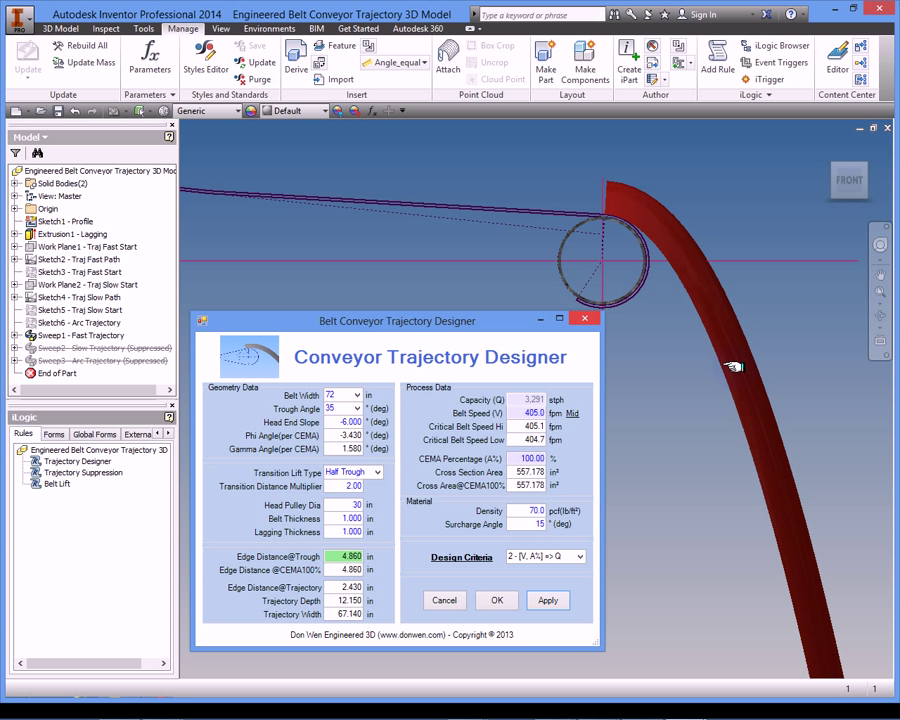
pyautogui.moveTo(678, 244)
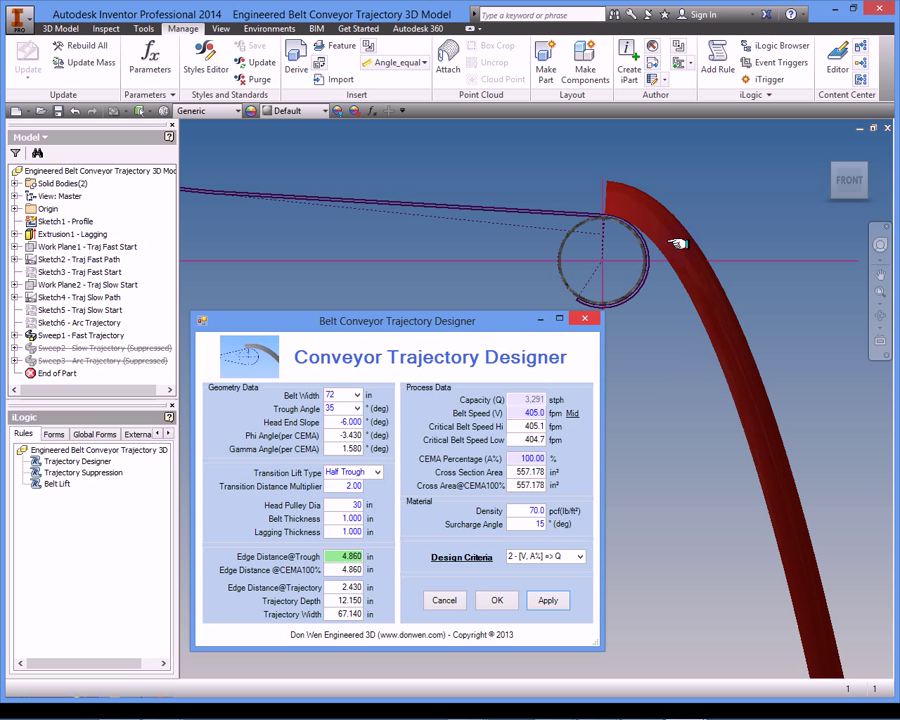
pyautogui.moveTo(610, 206)
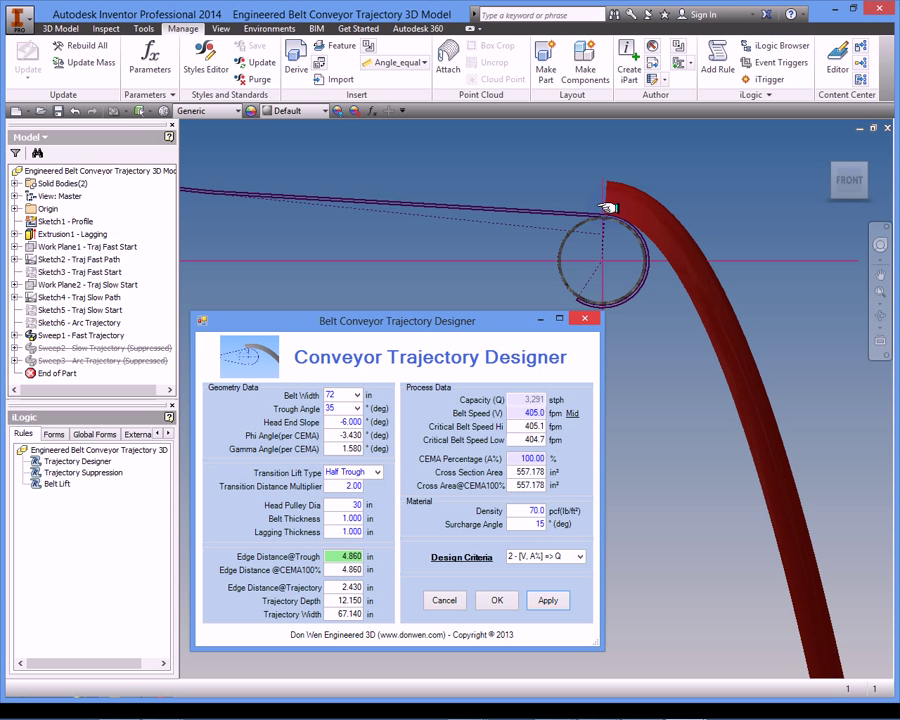
pyautogui.moveTo(636, 216)
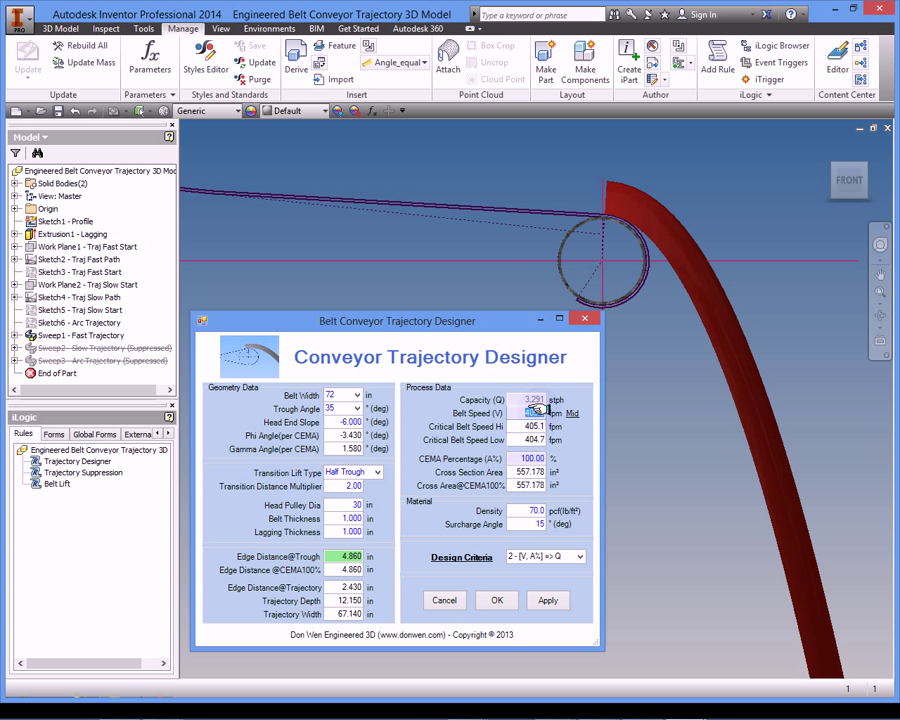
# Enter a belt speed of 300 fpm for the slow blue-and-yellow trajectory
pyautogui.write('300')
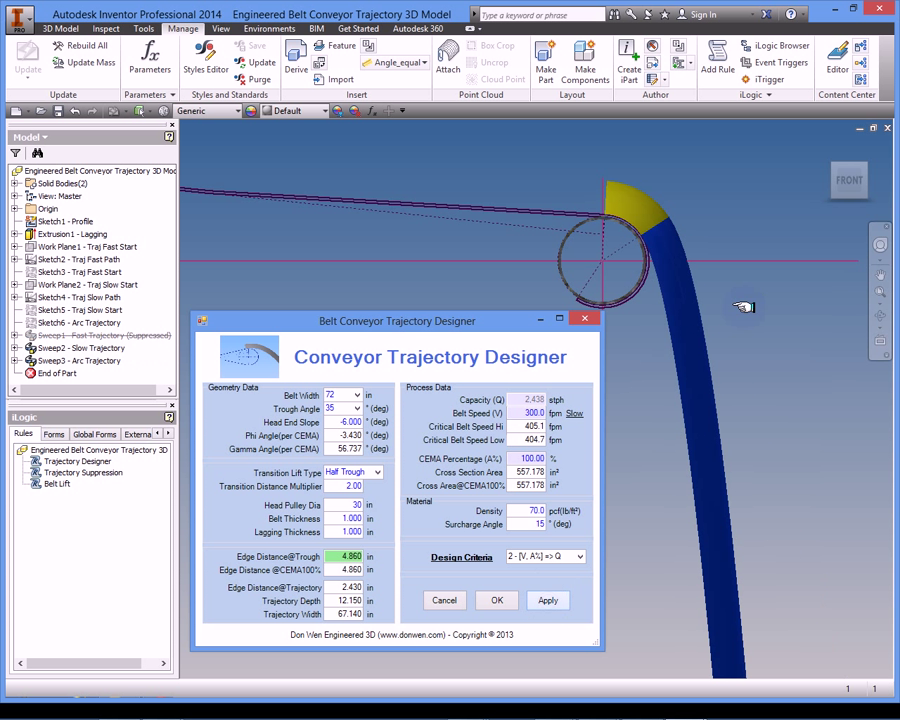
pyautogui.moveTo(608, 198)
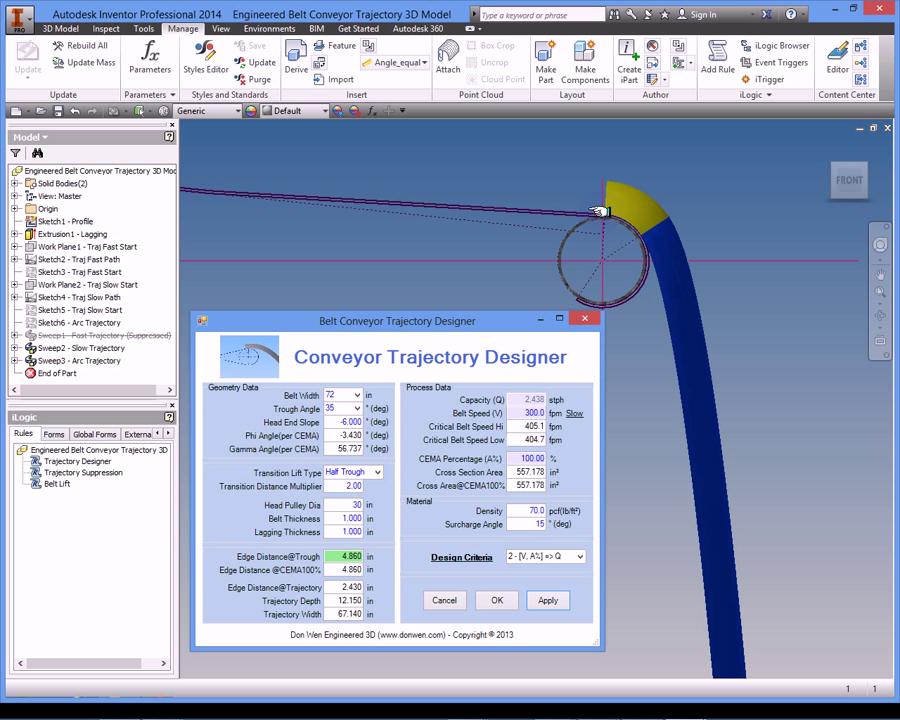
pyautogui.moveTo(658, 218)
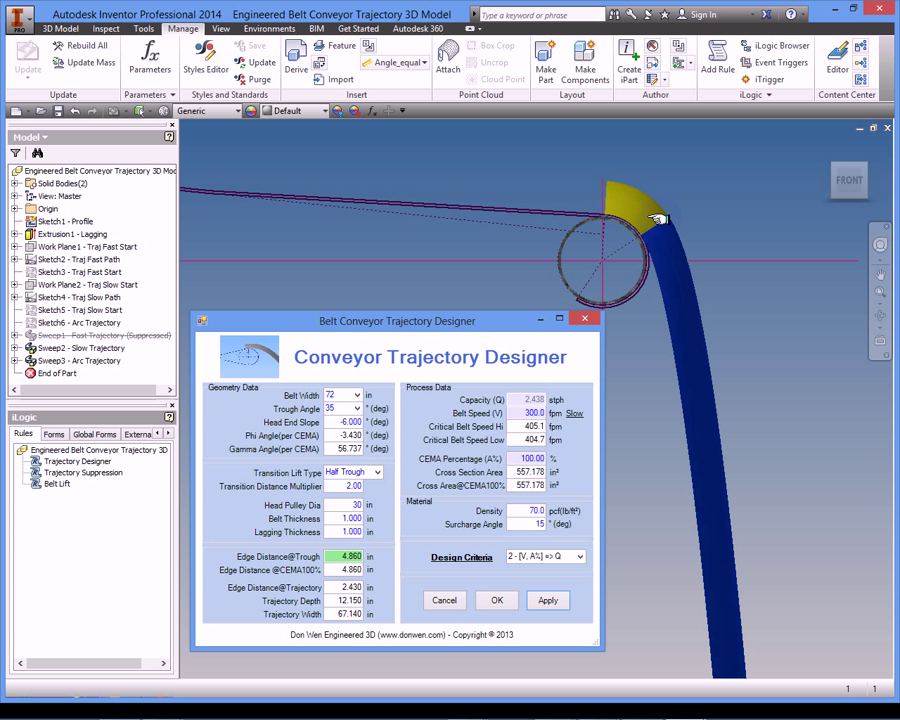
pyautogui.moveTo(650, 236)
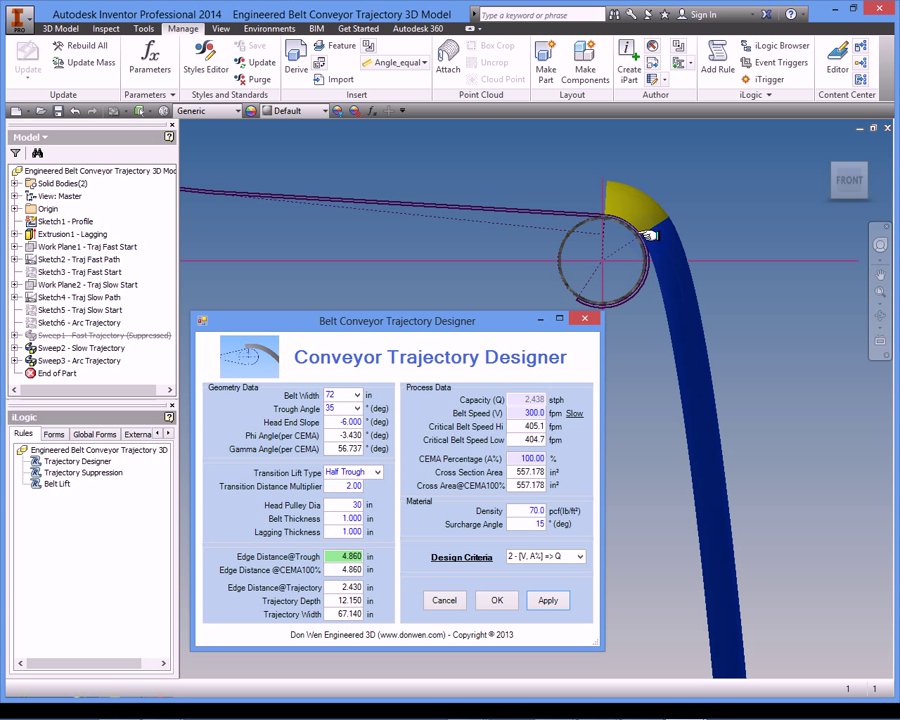
pyautogui.moveTo(616, 244)
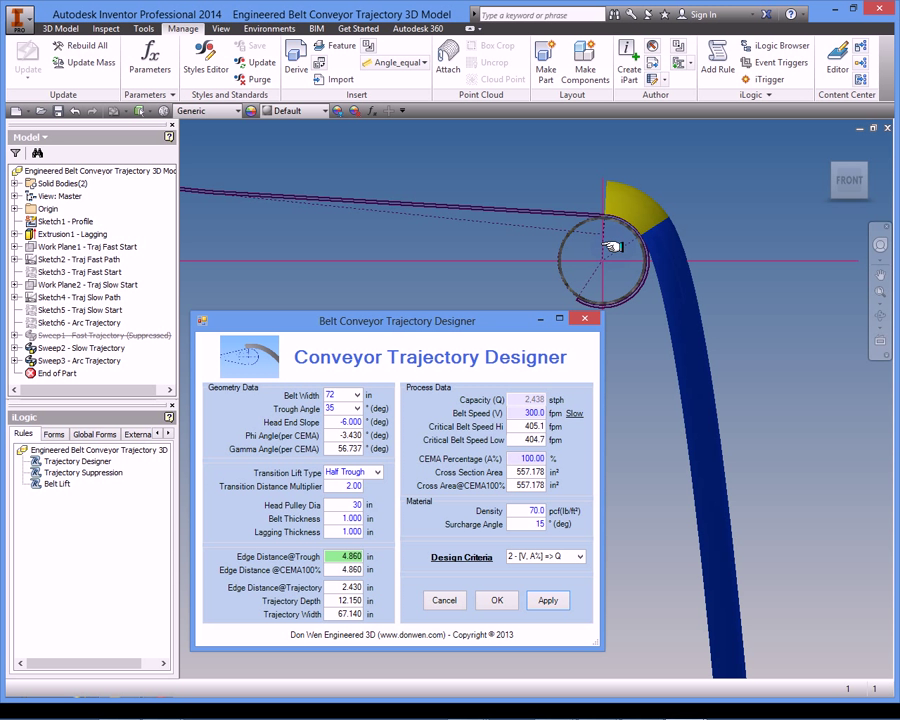
pyautogui.moveTo(620, 232)
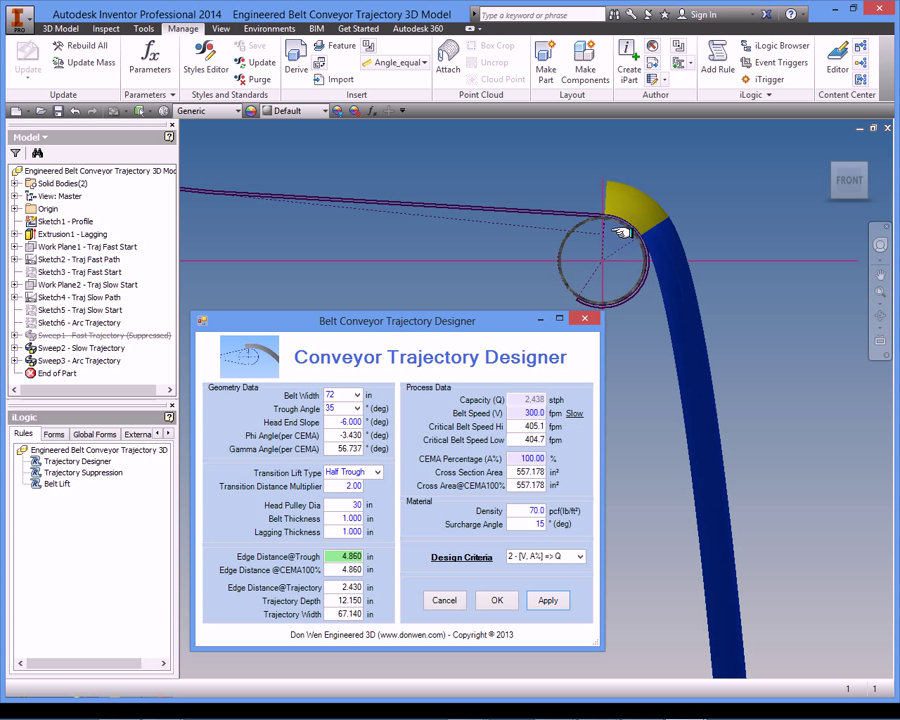
pyautogui.moveTo(516, 320)
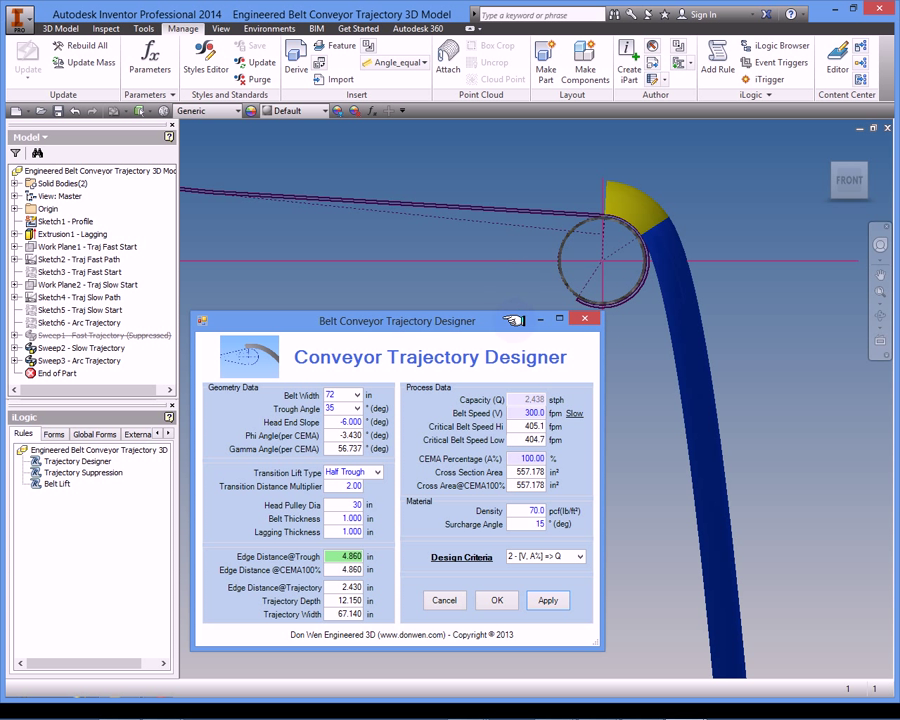
pyautogui.moveTo(344, 216)
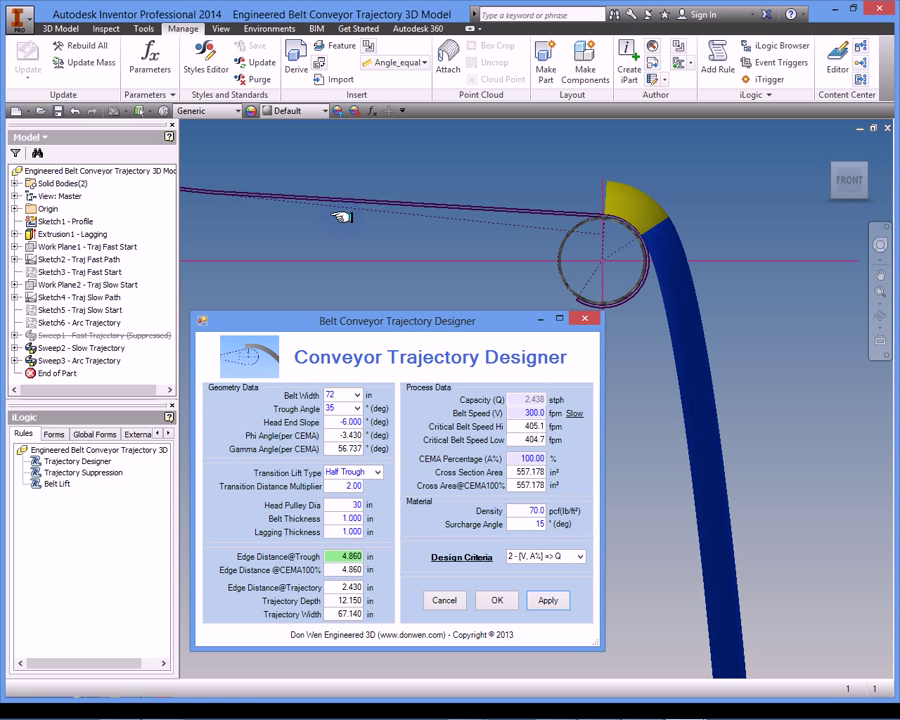
pyautogui.moveTo(628, 148)
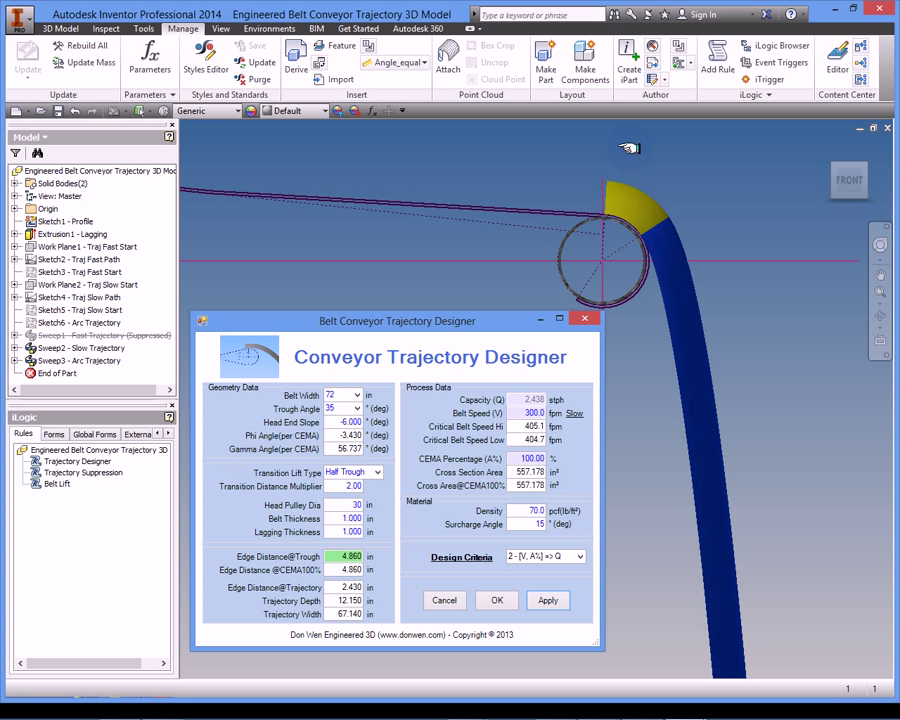
pyautogui.moveTo(542, 188)
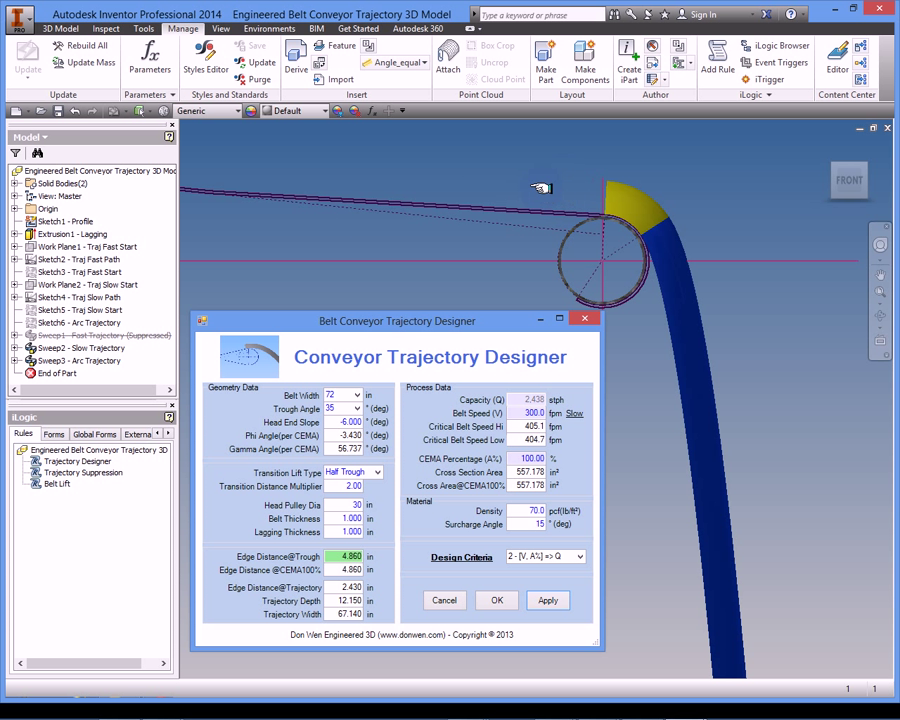
pyautogui.moveTo(756, 178)
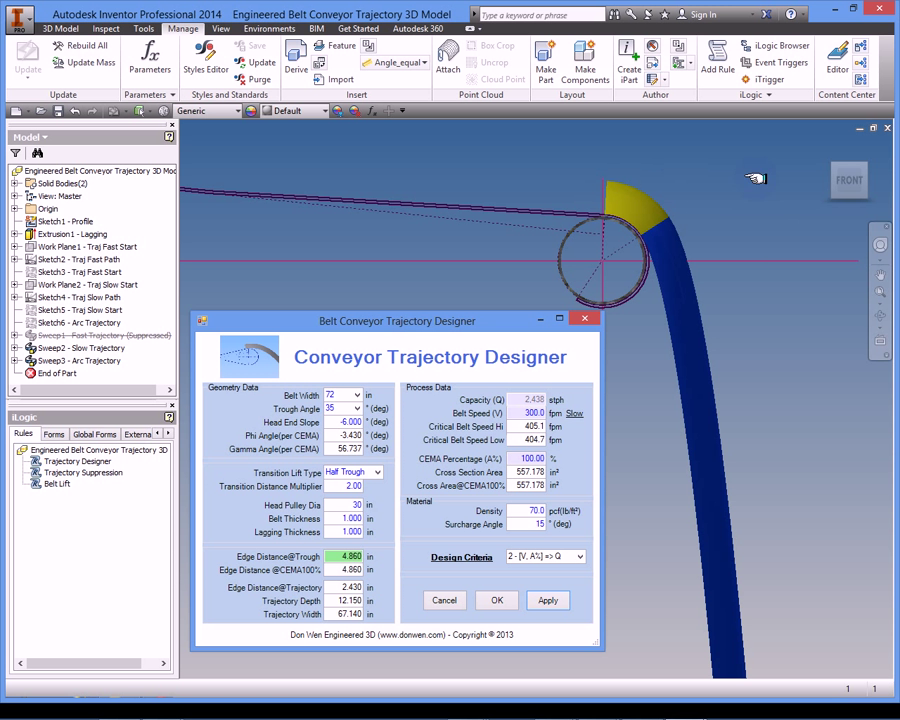
pyautogui.moveTo(664, 470)
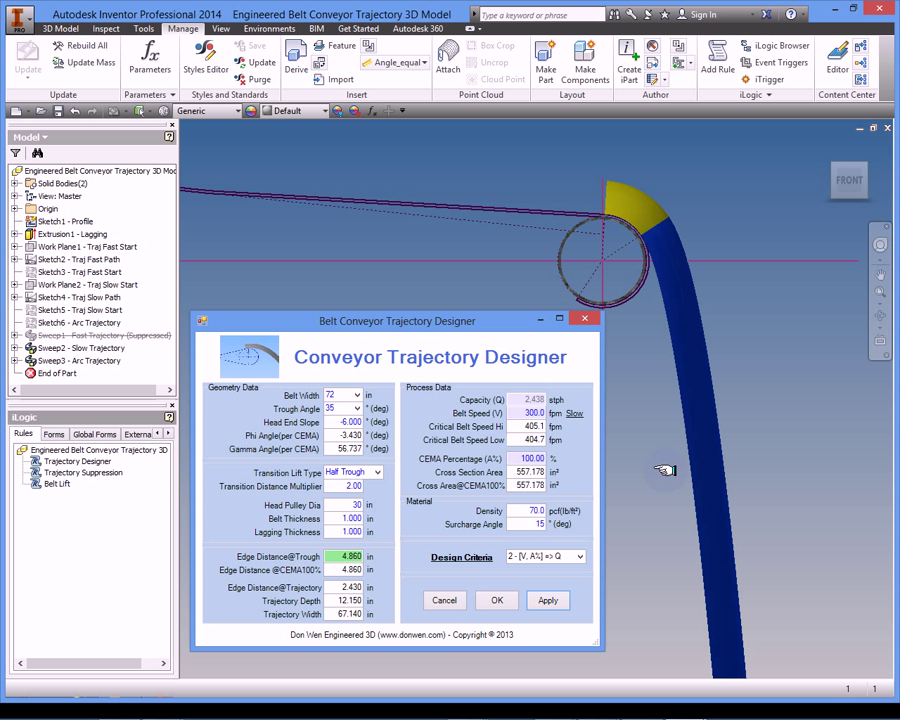
pyautogui.moveTo(788, 190)
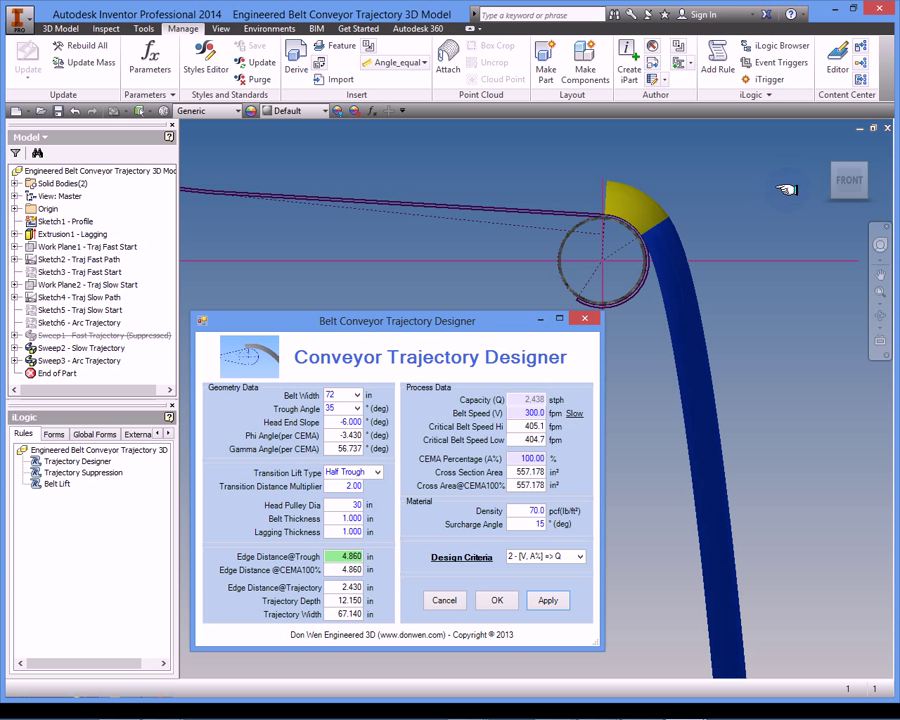
pyautogui.moveTo(750, 278)
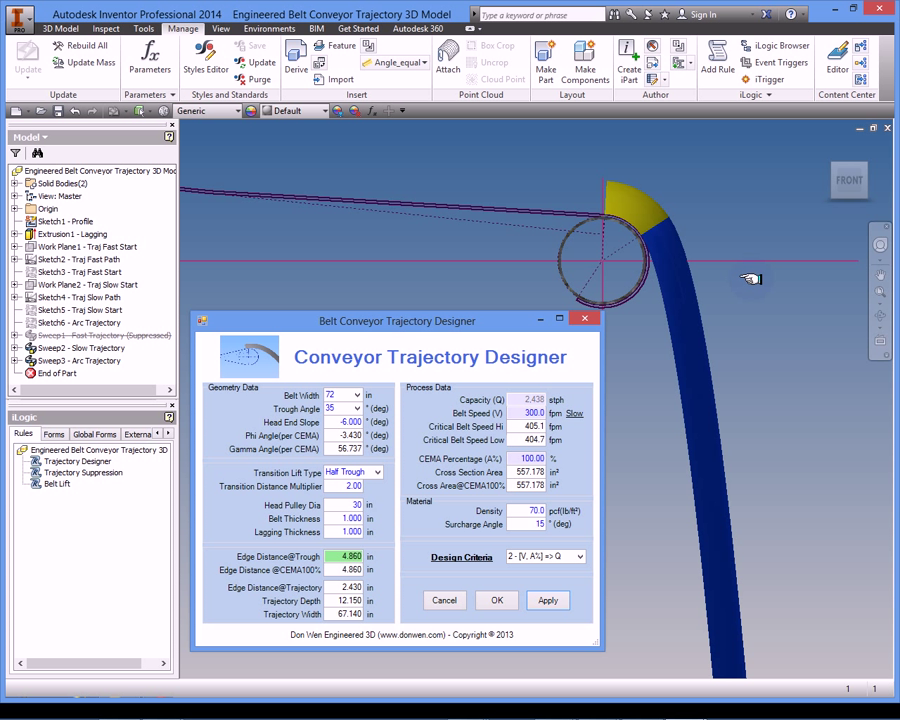
pyautogui.moveTo(558, 432)
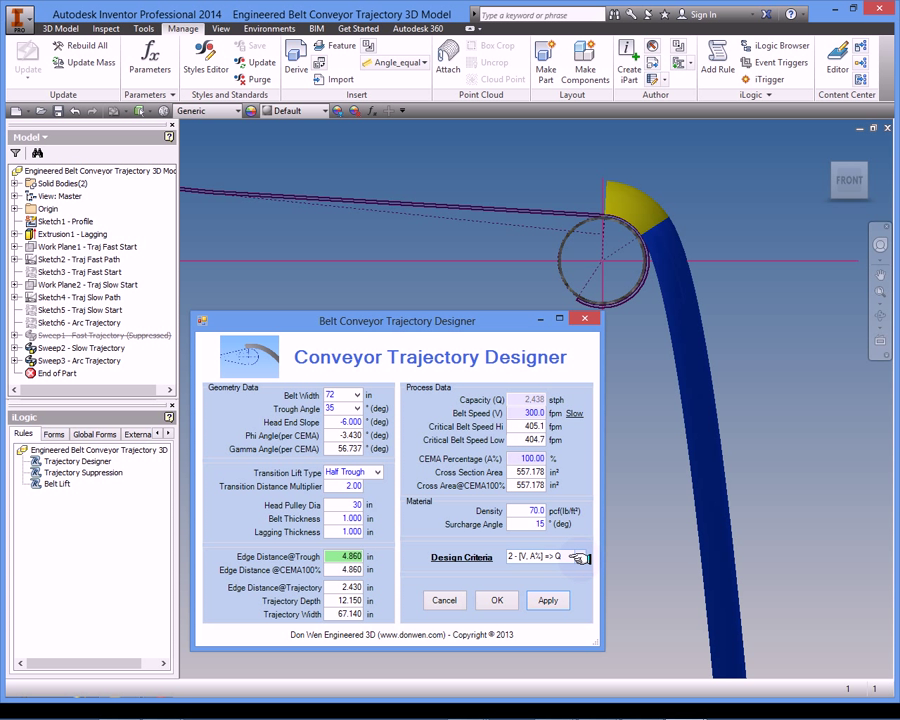
# Select design criteria option 3, (Q, V) limited by cross-section area percentage
pyautogui.click(580, 556)
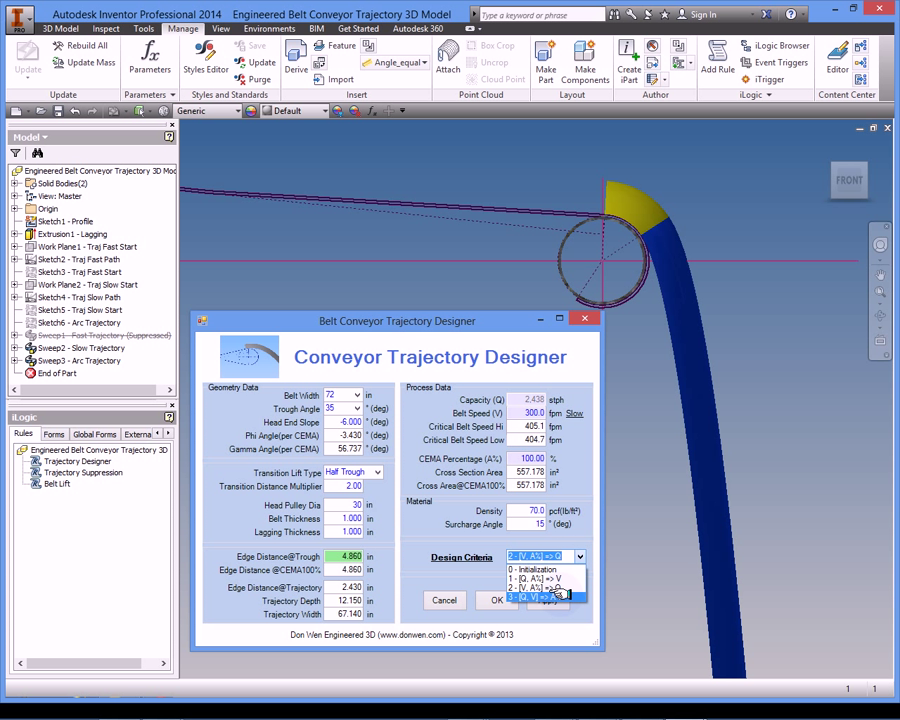
pyautogui.click(544, 580)
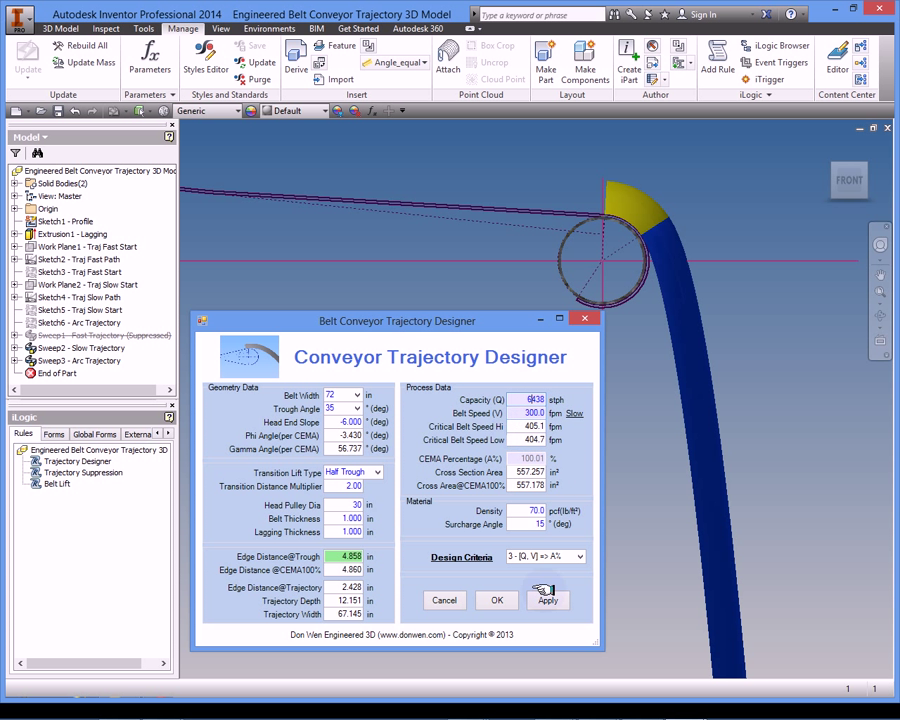
# Recalculate to 6,408 tph capacity, dismiss the negative trough edge distance spillage warning, and select that result
pyautogui.click(548, 600)
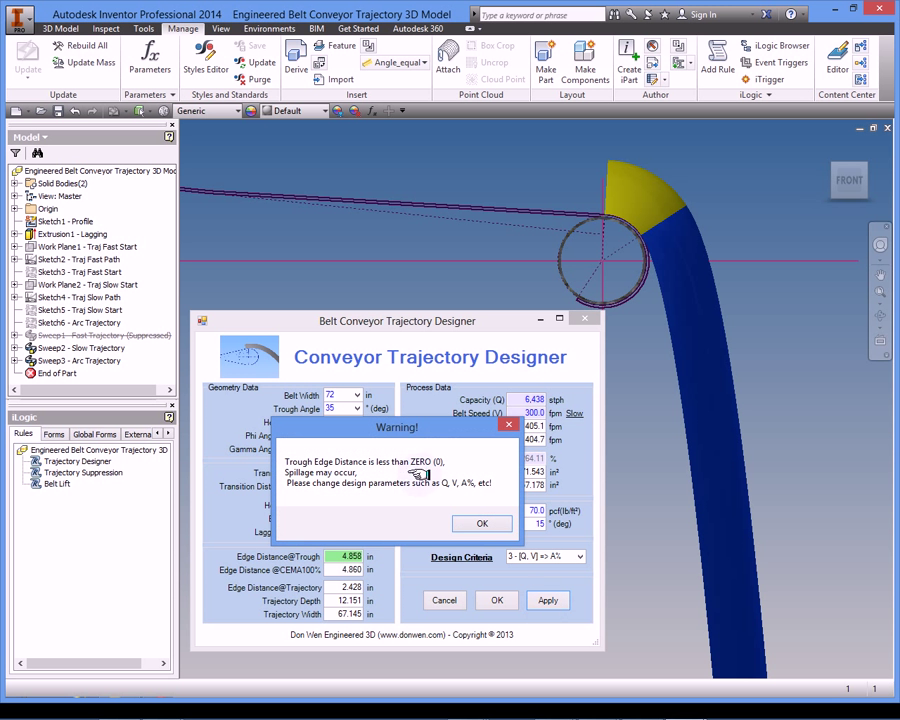
pyautogui.moveTo(376, 480)
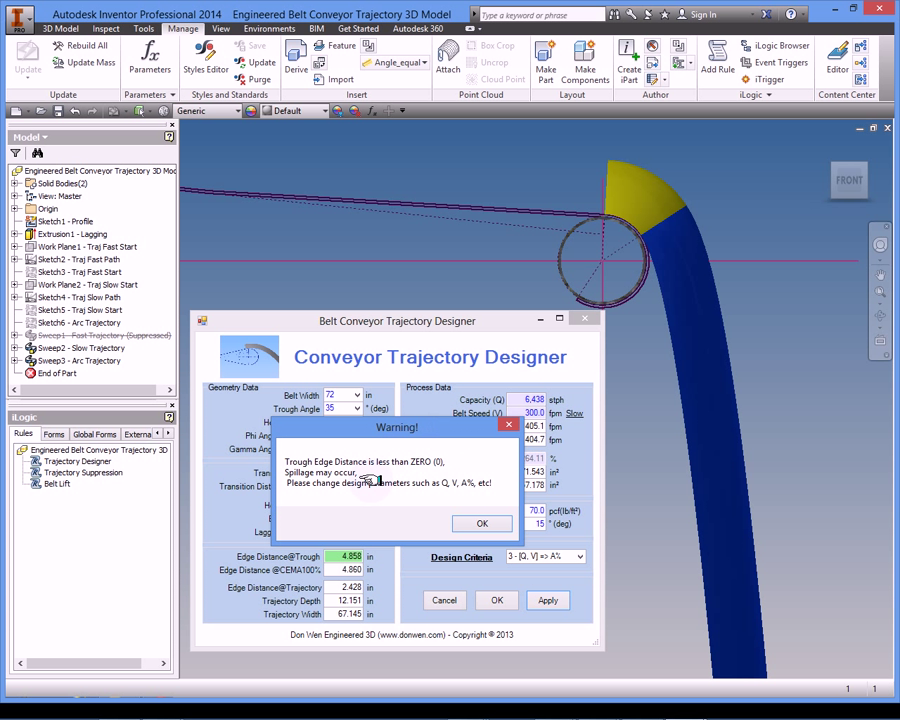
pyautogui.moveTo(370, 480)
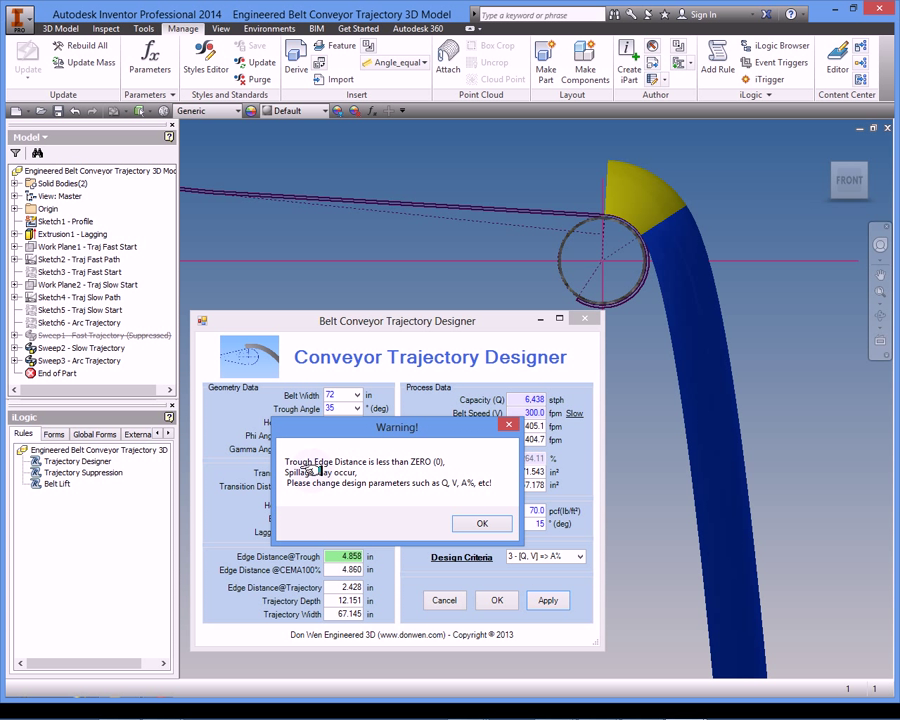
pyautogui.moveTo(364, 462)
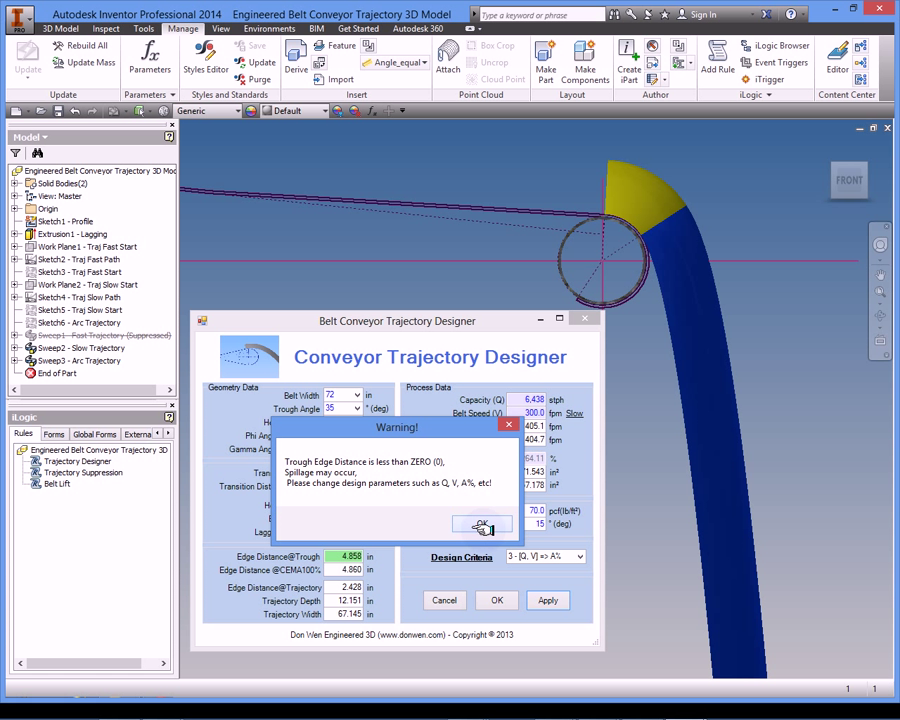
pyautogui.click(482, 524)
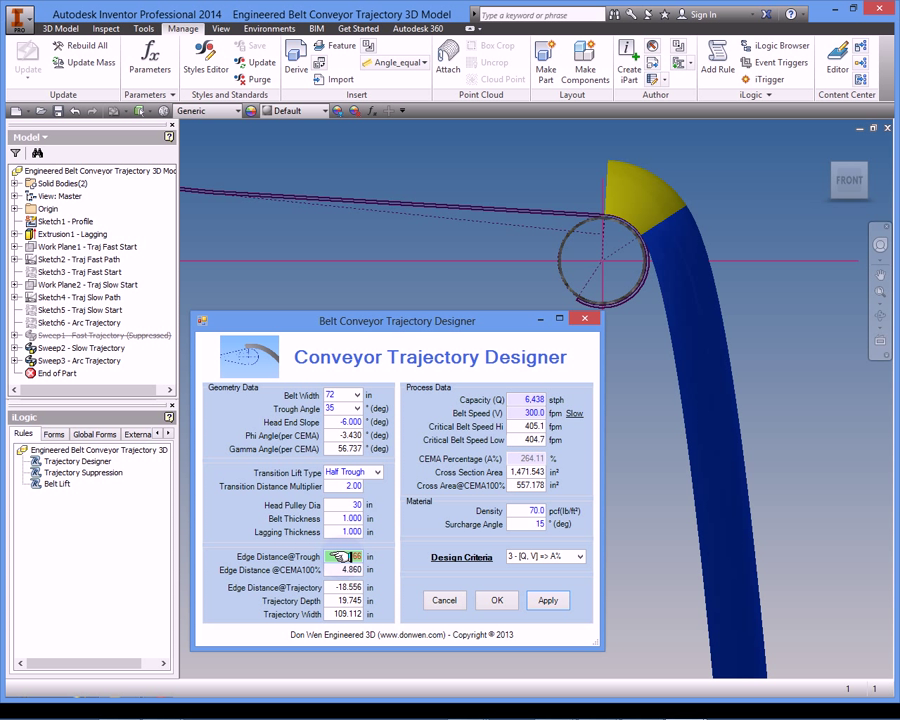
pyautogui.tripleClick(344, 556)
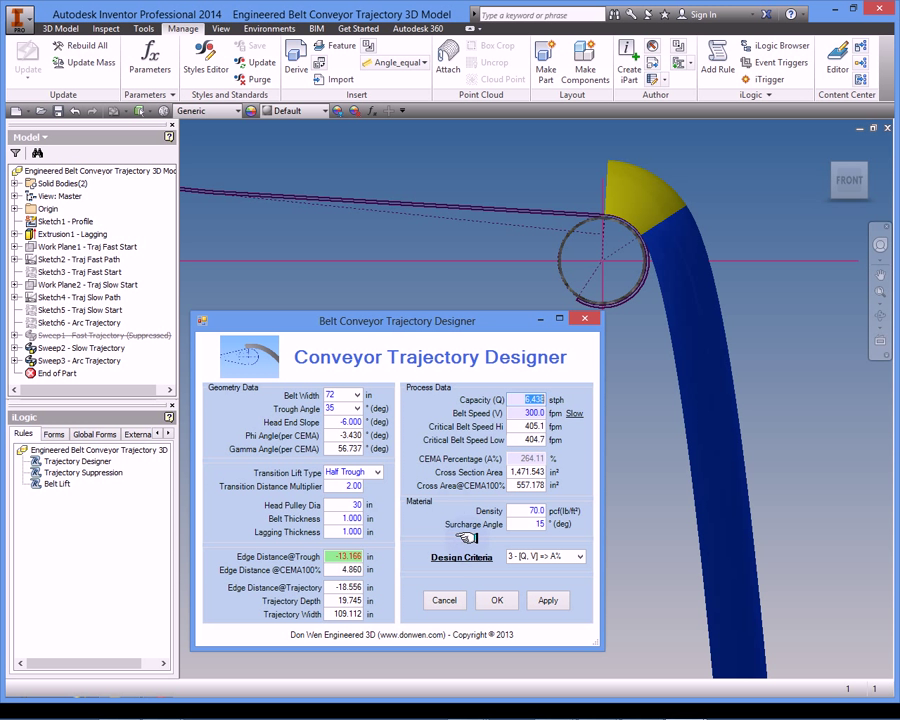
pyautogui.moveTo(444, 504)
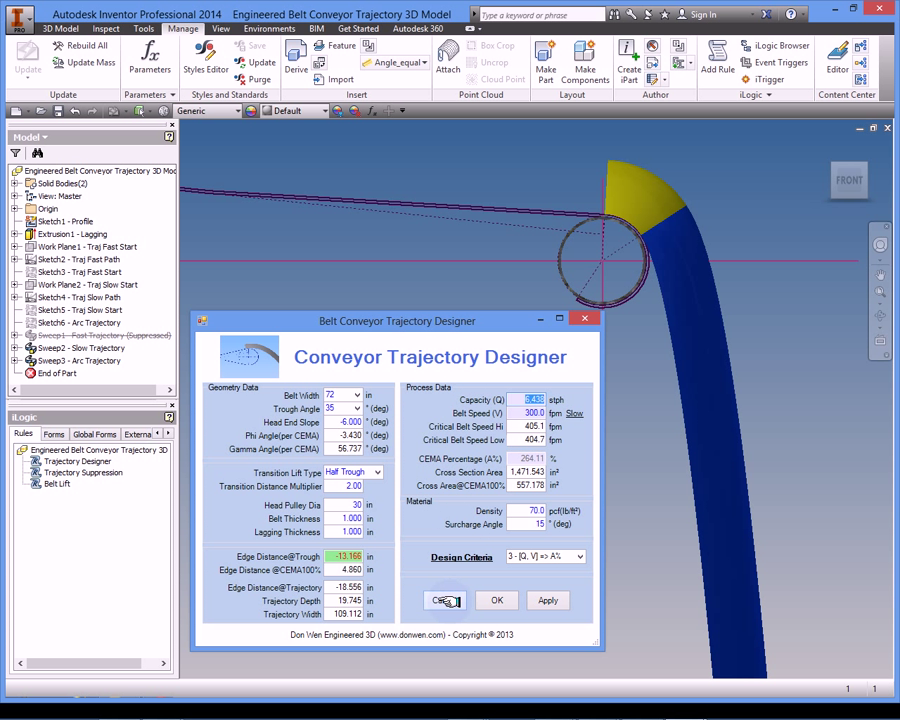
pyautogui.moveTo(444, 600)
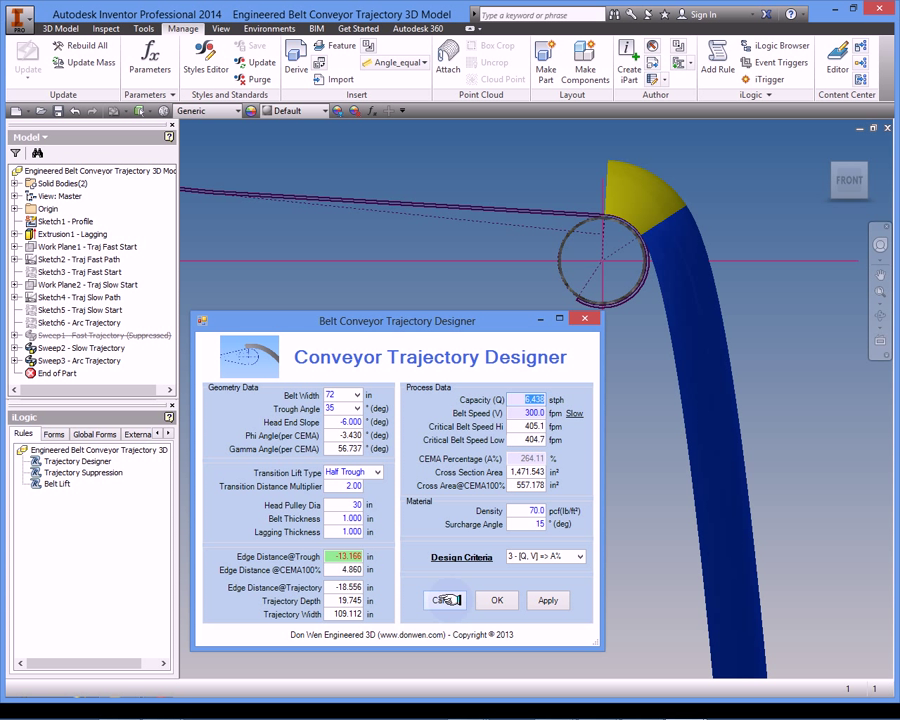